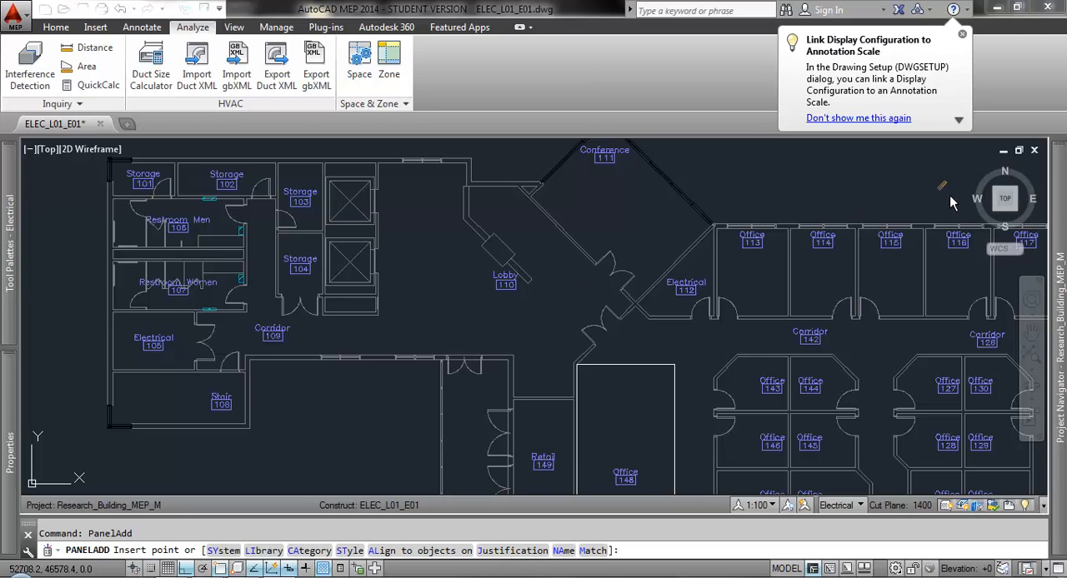
mouse_move(907, 203)
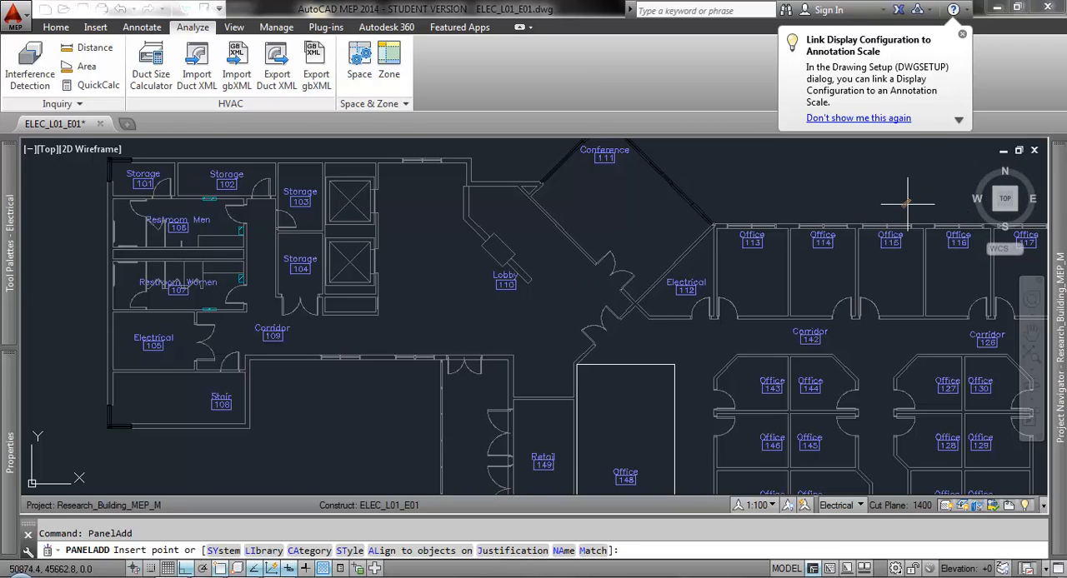
- Cancel the pending PANELADD command at the insertion point prompt
key("Escape")
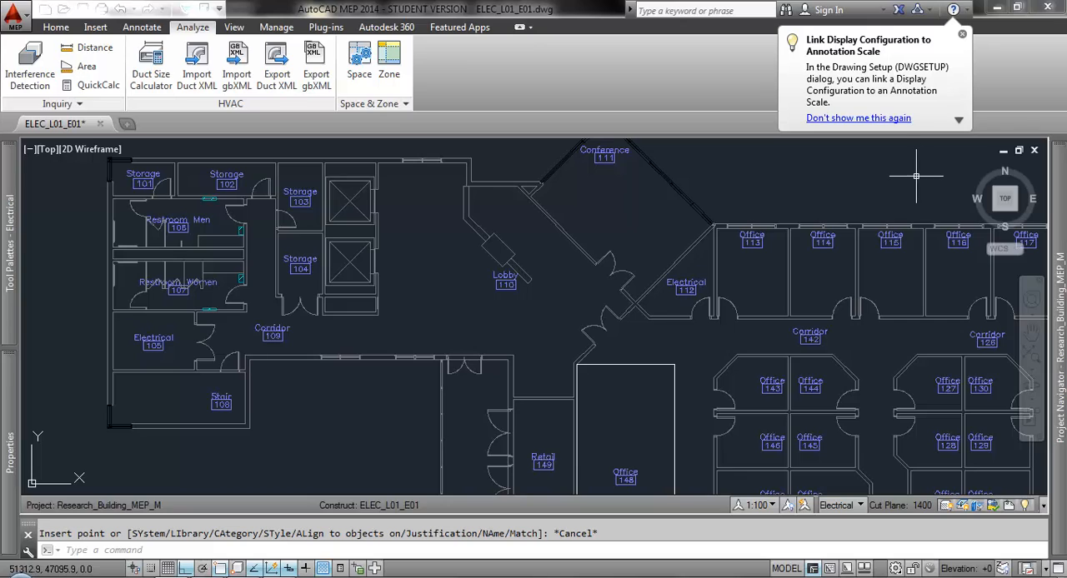
mouse_move(561, 203)
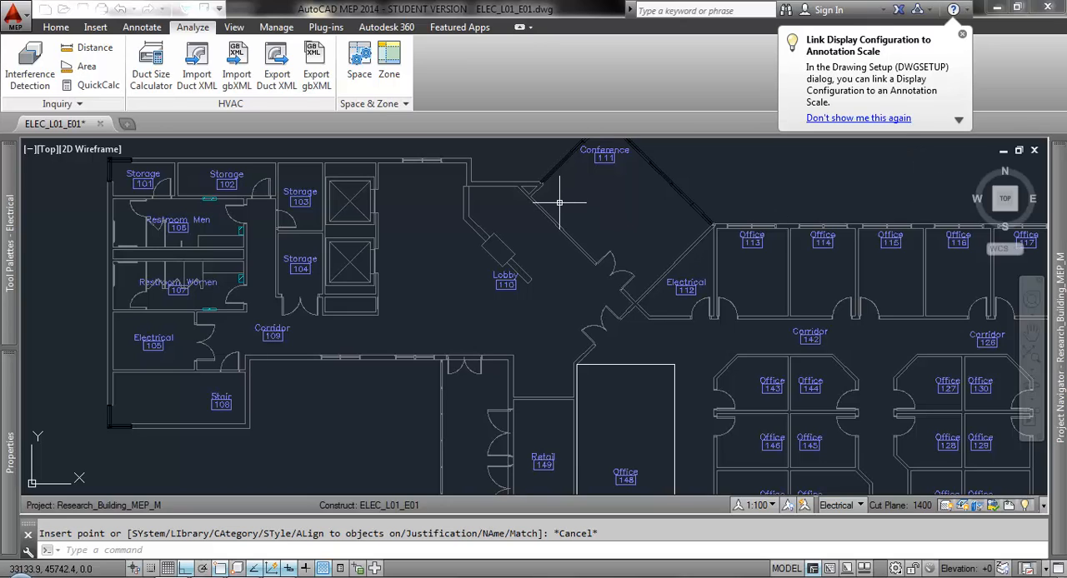
mouse_move(564, 194)
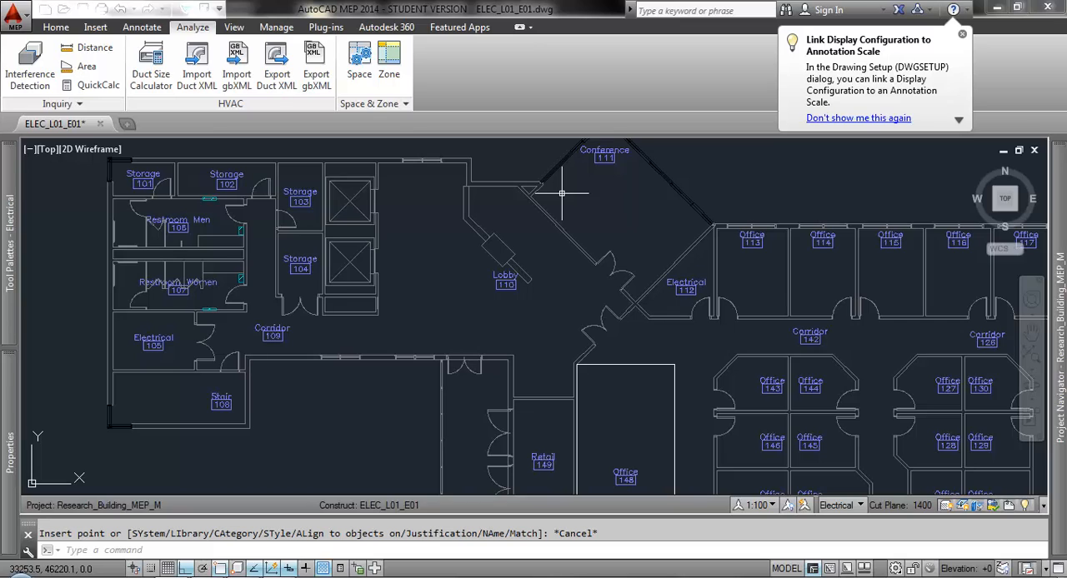
mouse_move(487, 225)
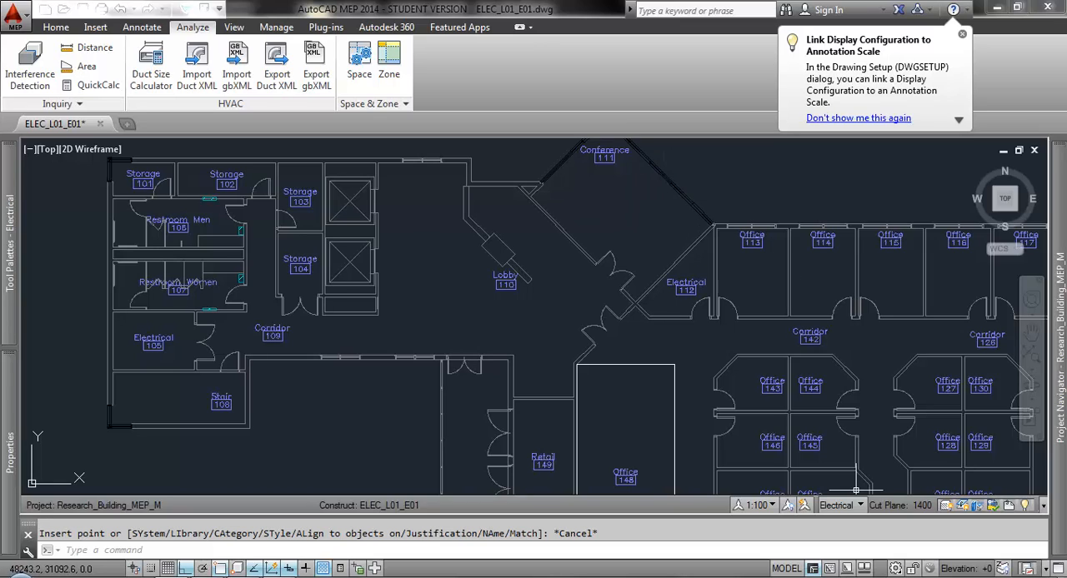
- Show the electrical Panel tool palette with its recessed and surface panel styles
left_click(837, 505)
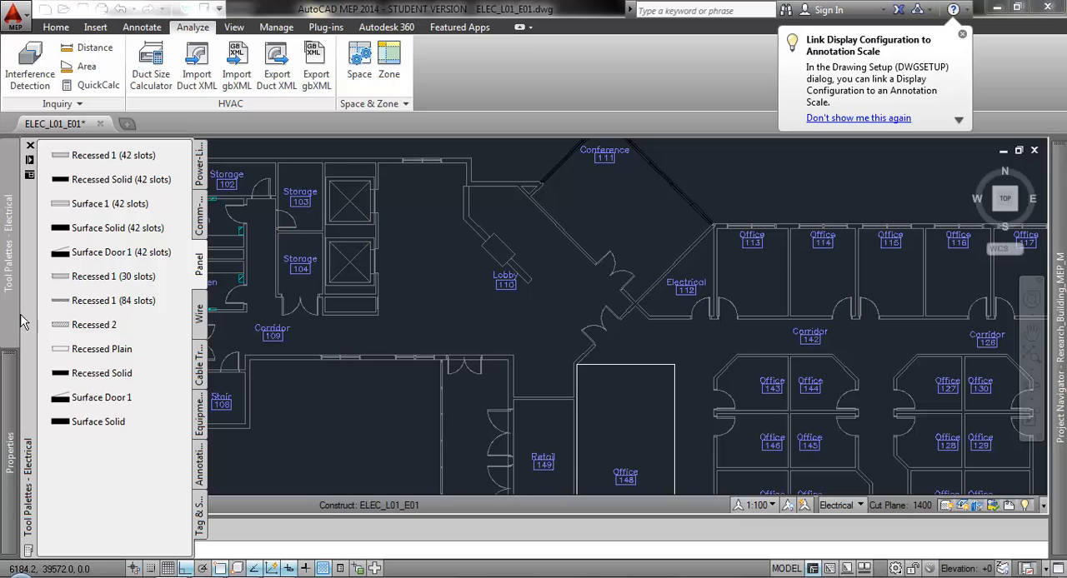
mouse_move(120, 397)
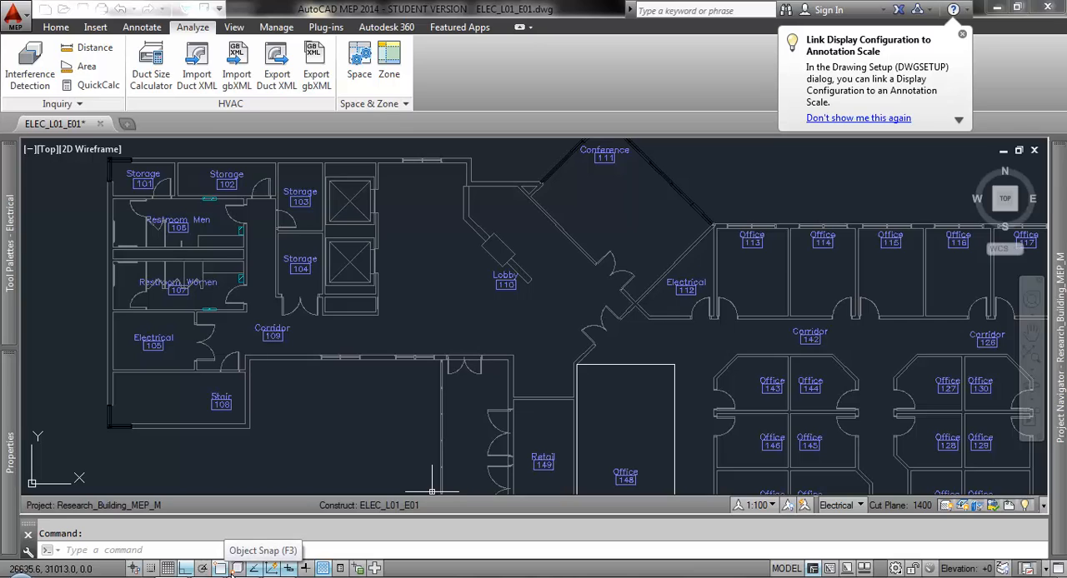
mouse_move(304, 570)
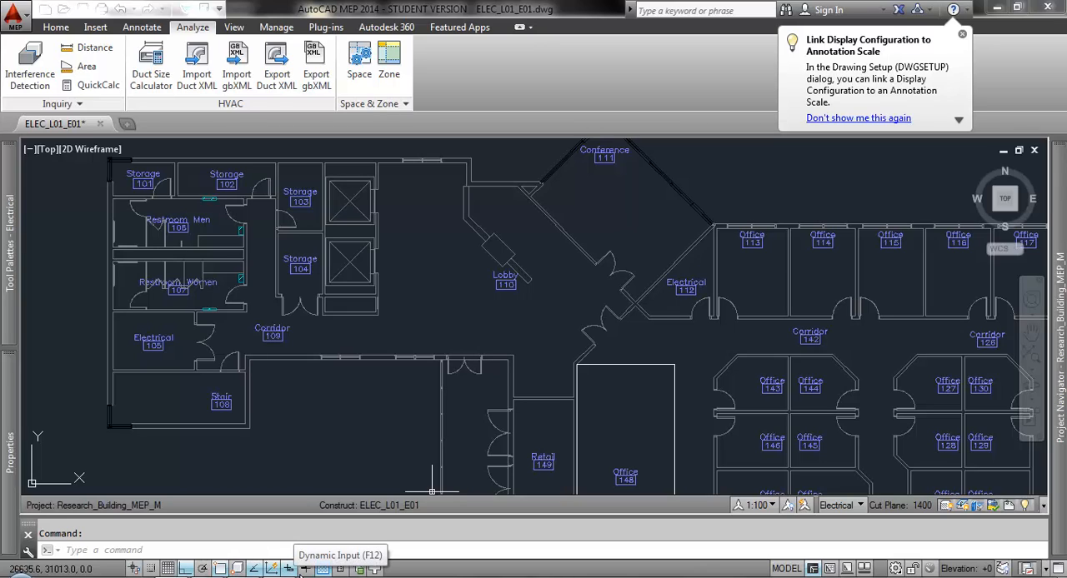
mouse_move(237, 569)
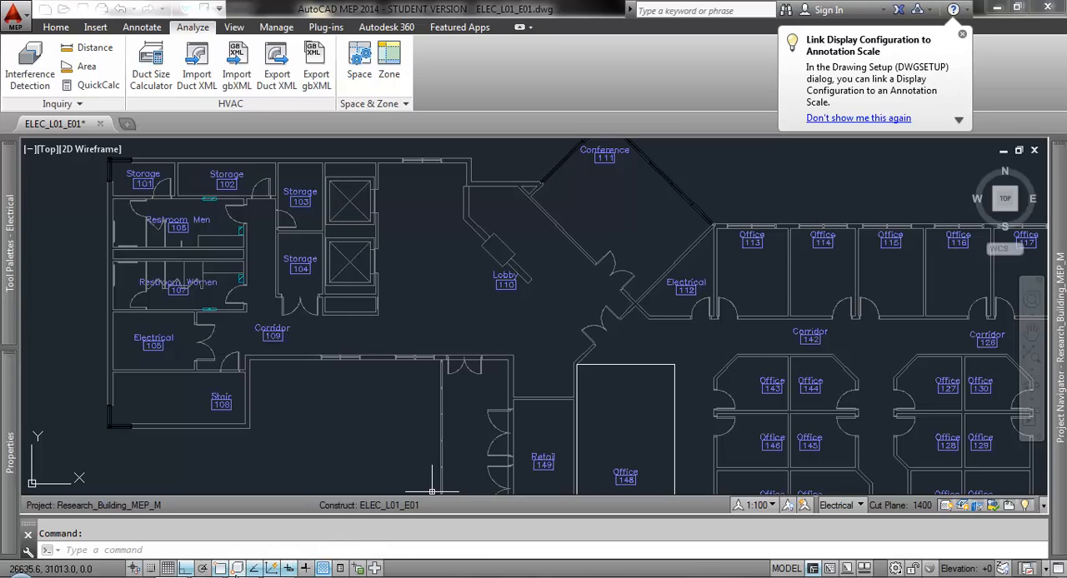
mouse_move(237, 568)
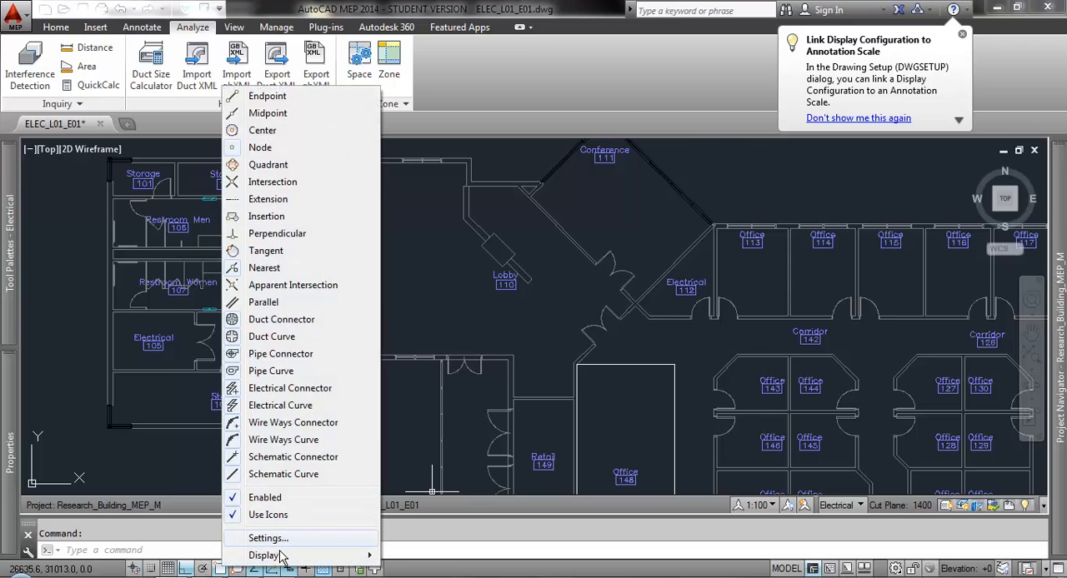
- Review the Object Snap drafting settings and close them with OK
left_click(268, 537)
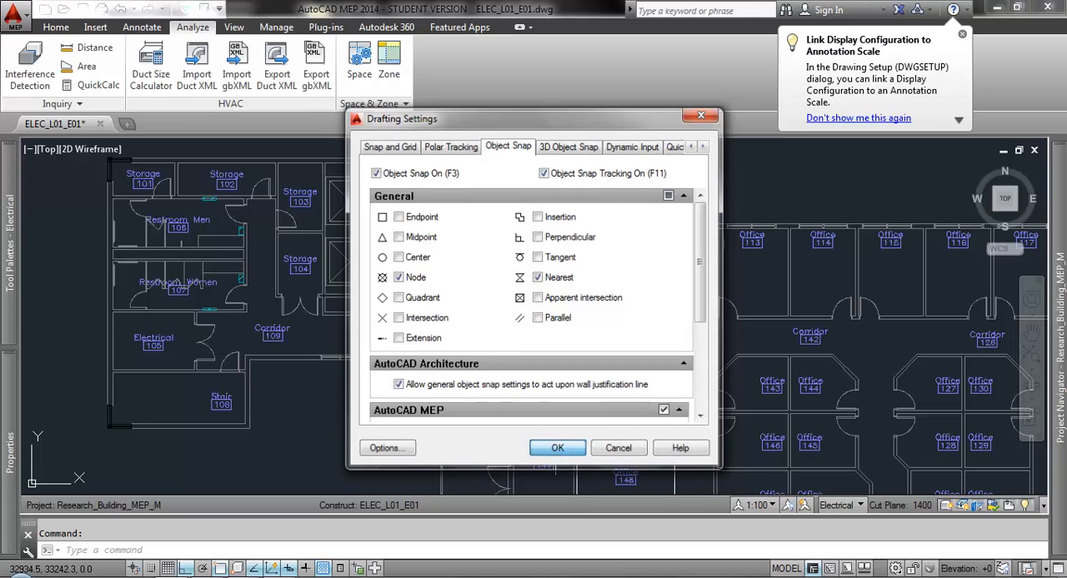
left_click(556, 446)
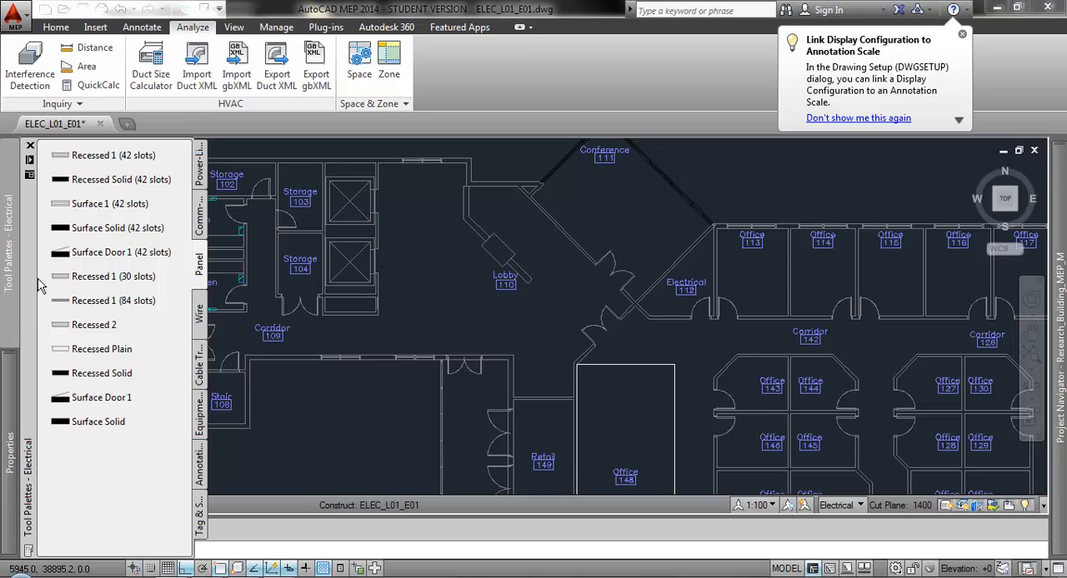
mouse_move(109, 227)
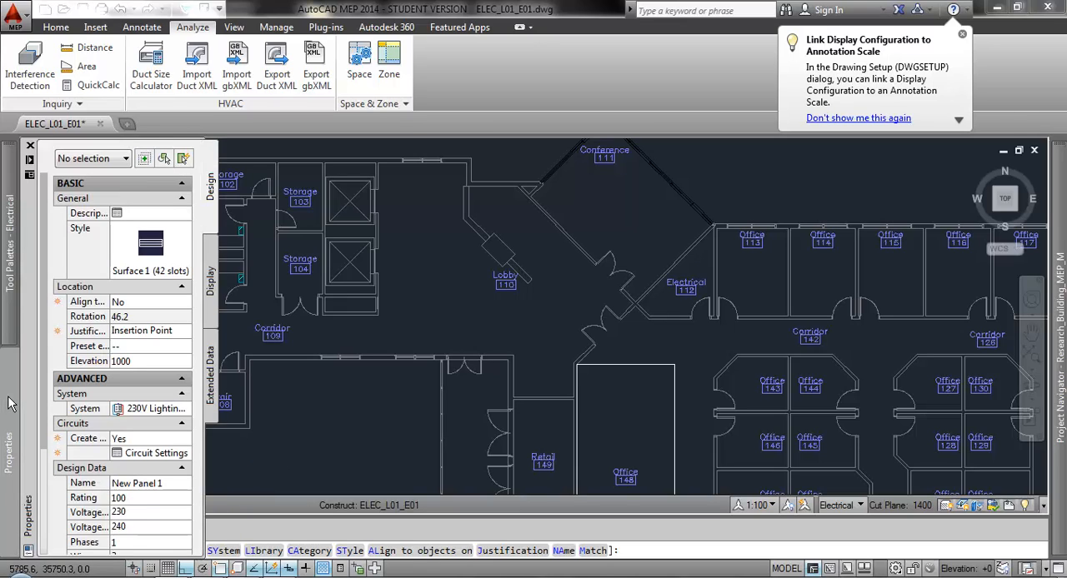
mouse_move(187, 320)
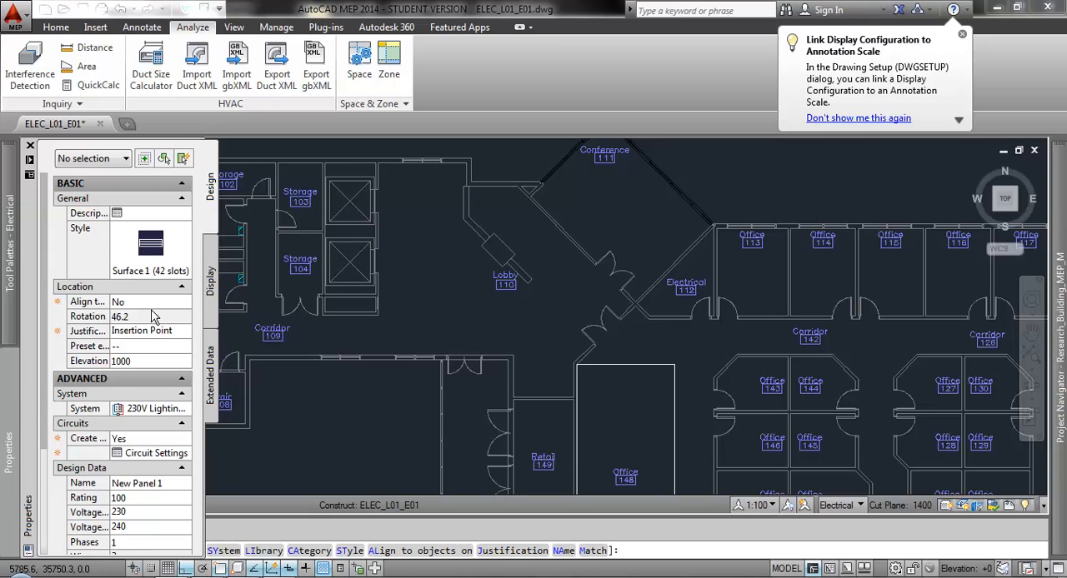
mouse_move(161, 317)
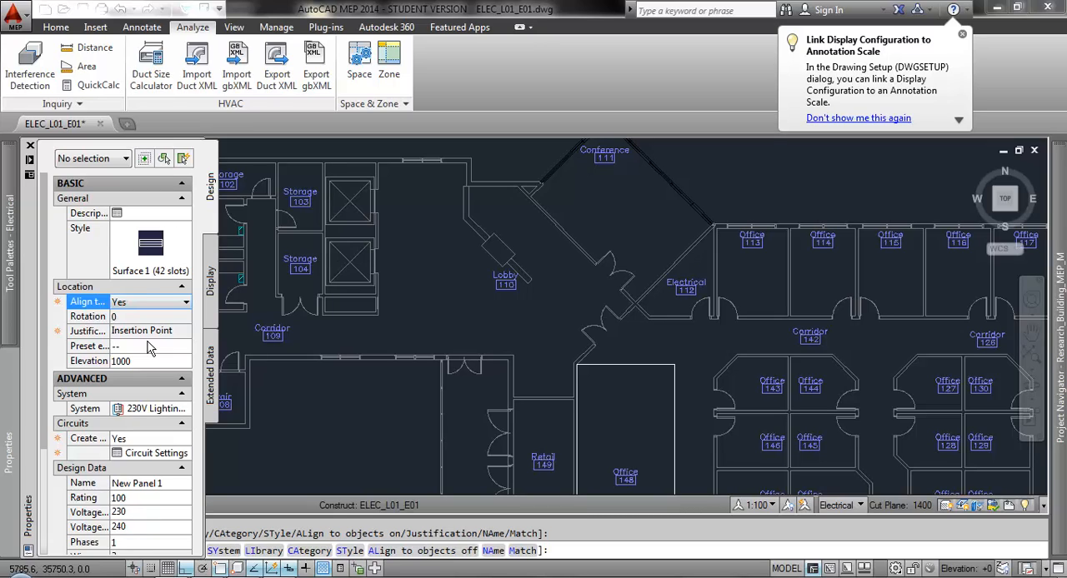
mouse_move(187, 382)
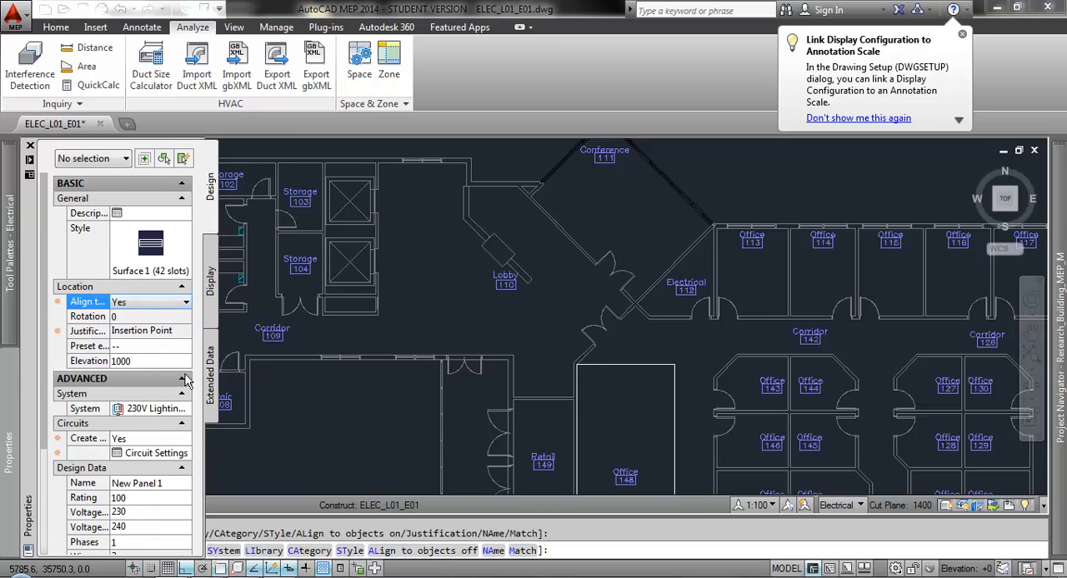
mouse_move(140, 377)
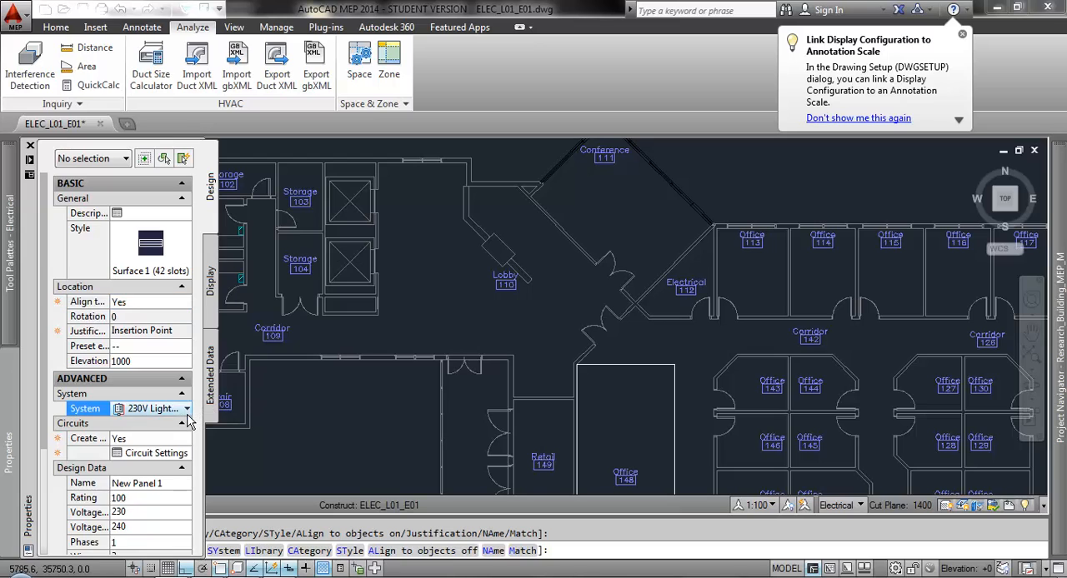
- Put the Surface 1 (42 slots) panel on the 230V Lighting system with Create circuits Yes
left_click(186, 409)
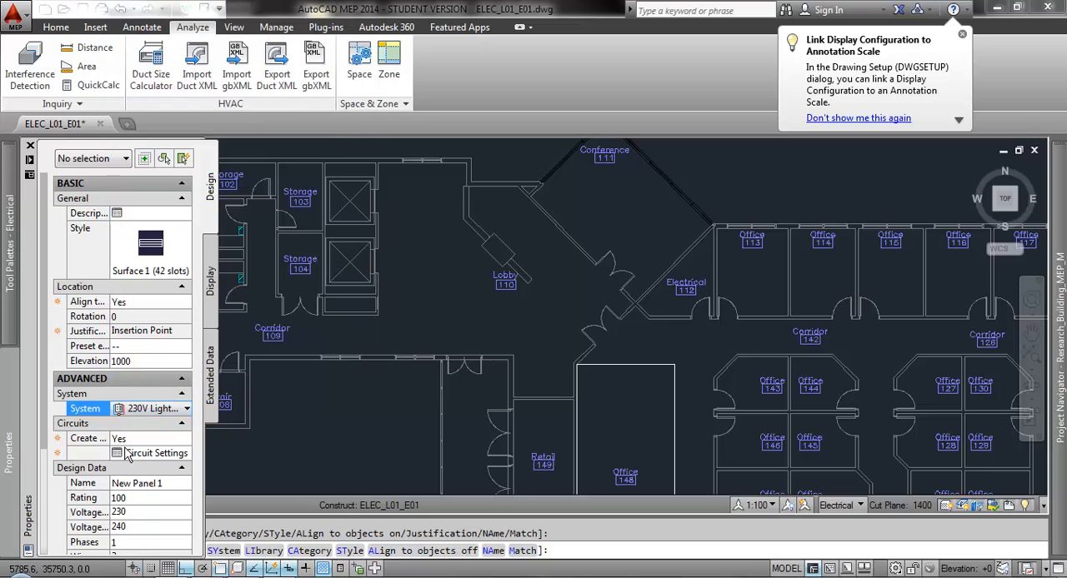
mouse_move(143, 458)
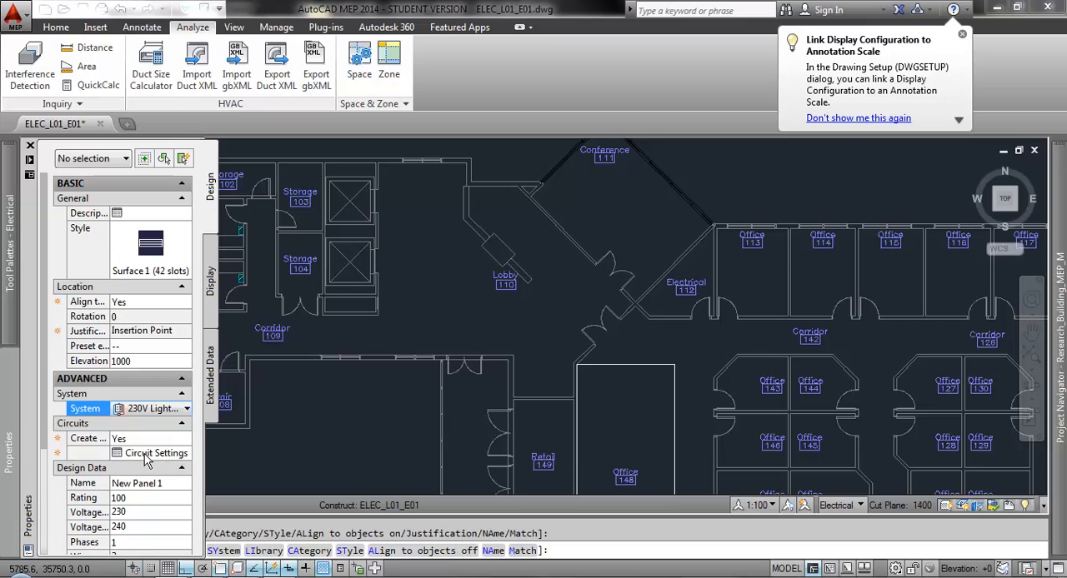
left_click(87, 439)
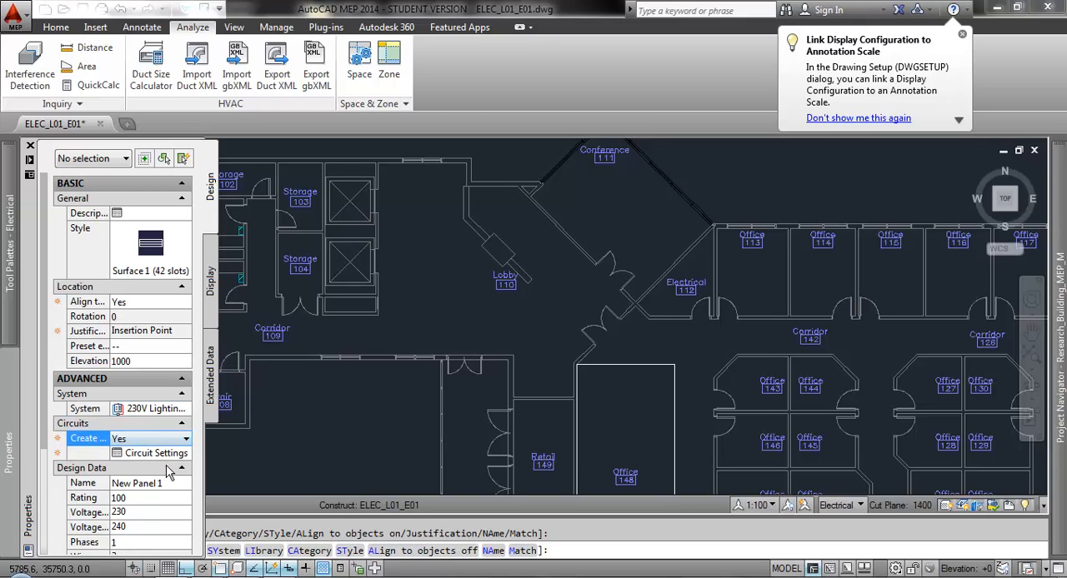
- Set the circuits to 230V Lighting with two 230 V single-pole circuits and accept
left_click(157, 453)
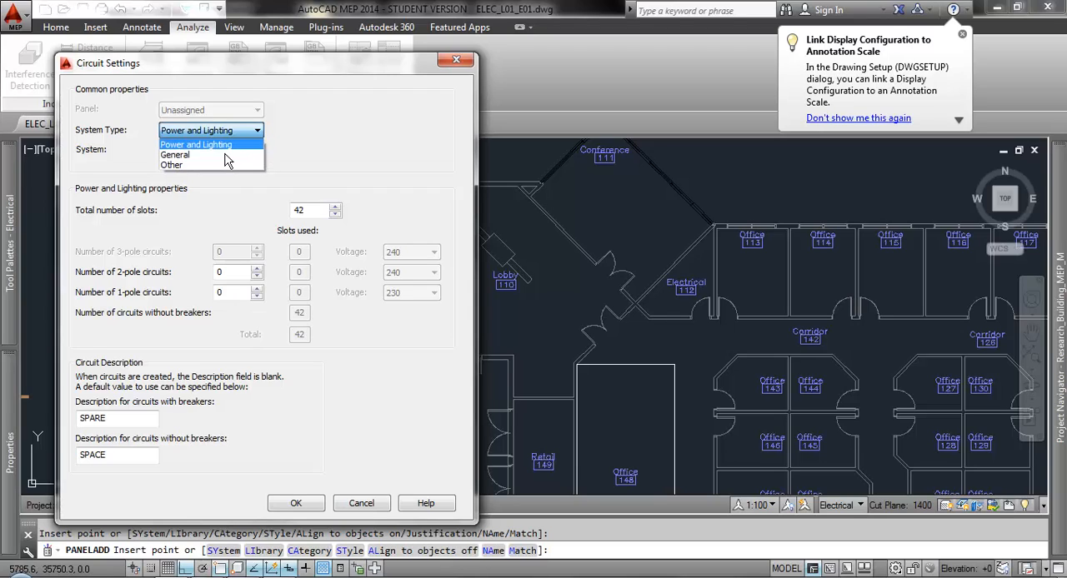
left_click(197, 143)
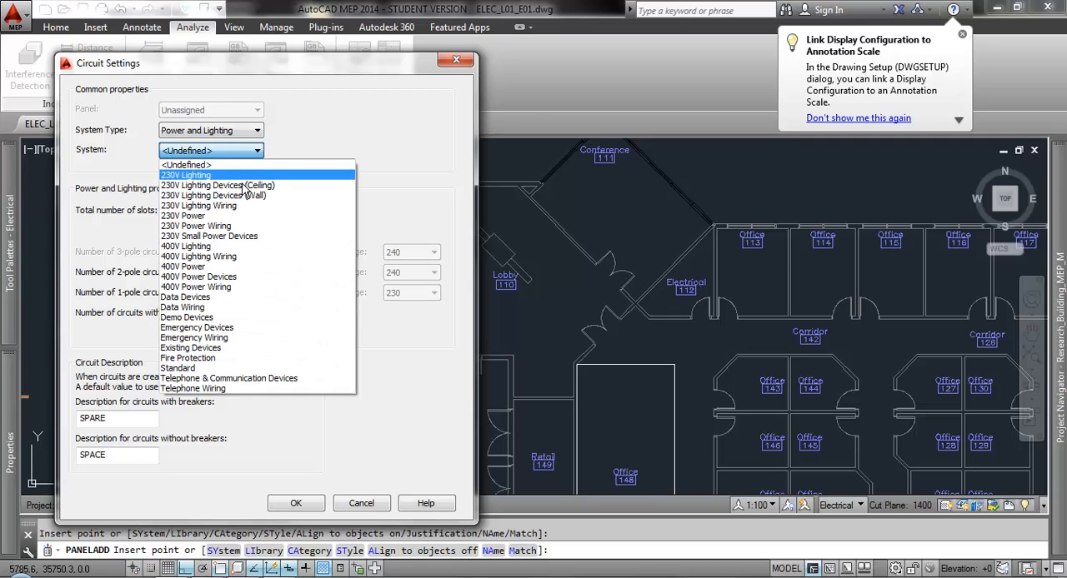
mouse_move(244, 190)
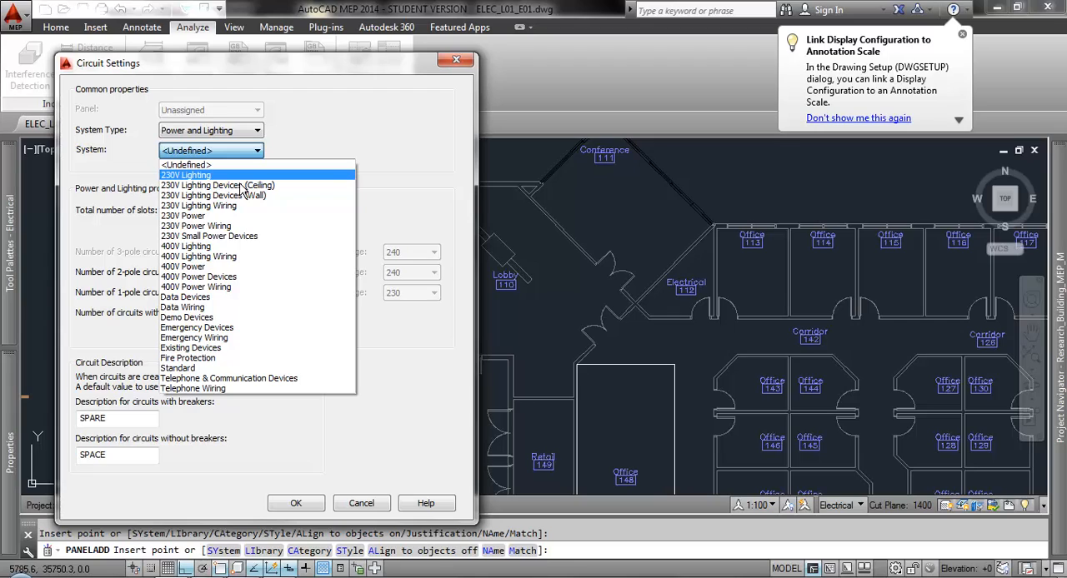
left_click(185, 175)
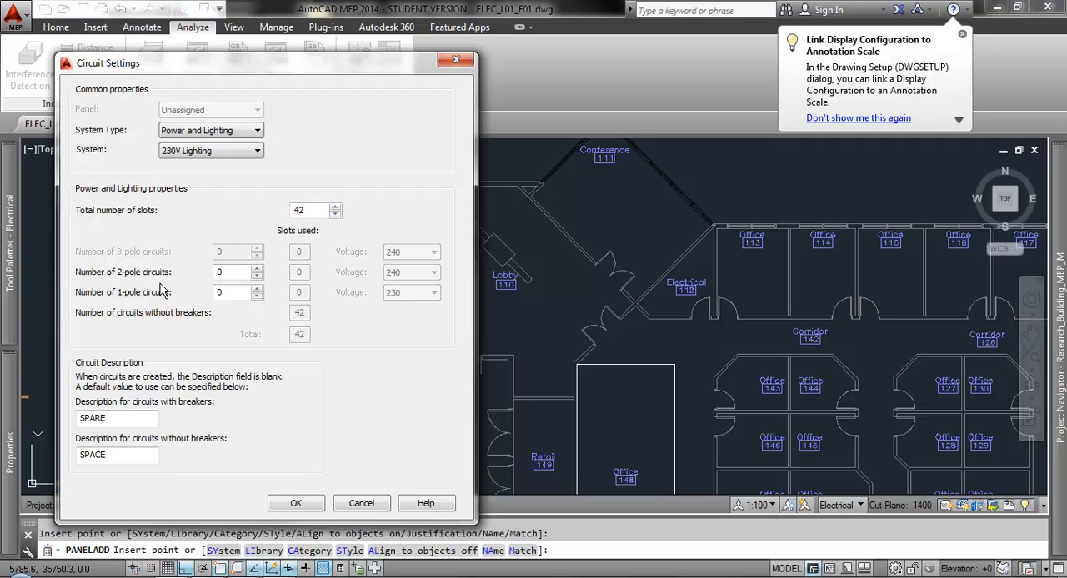
mouse_move(277, 292)
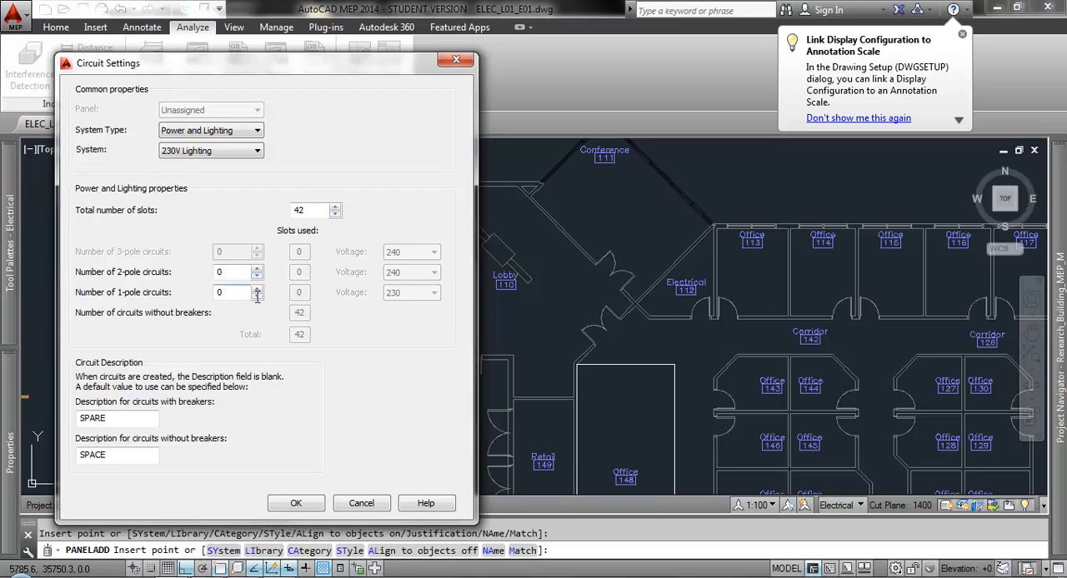
left_click(257, 288)
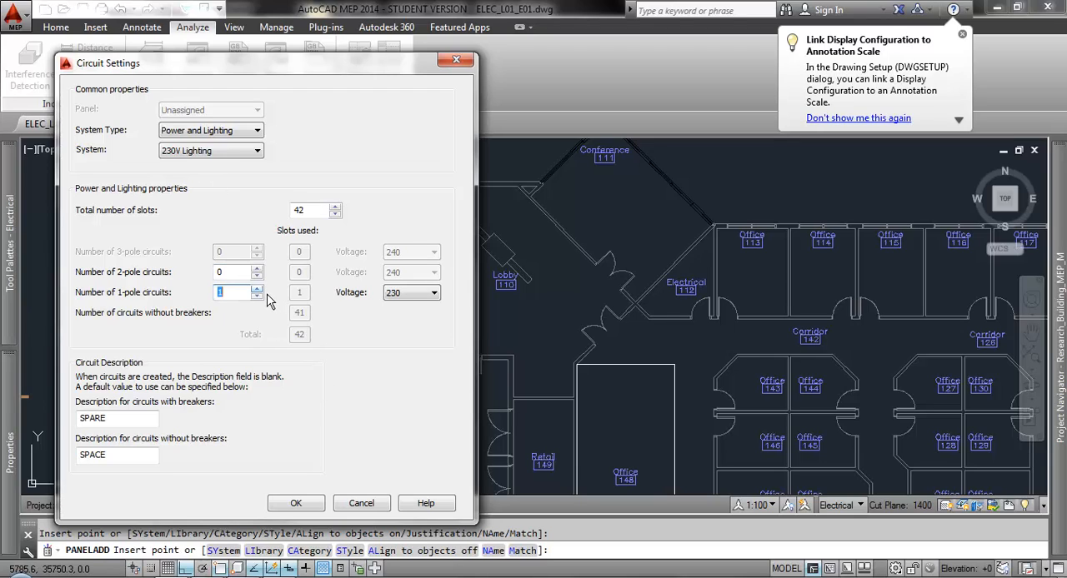
left_click(430, 294)
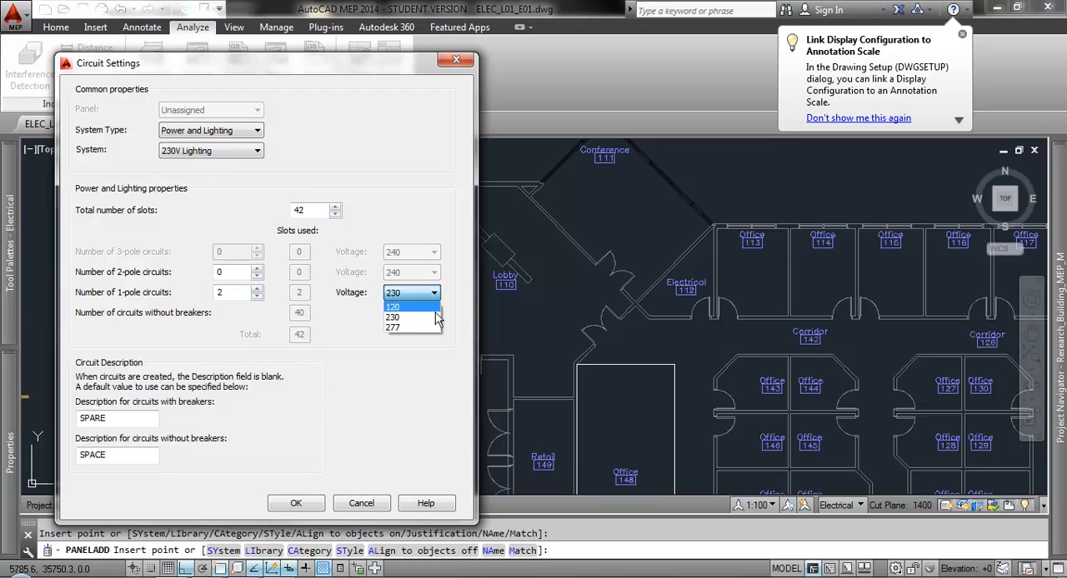
left_click(394, 317)
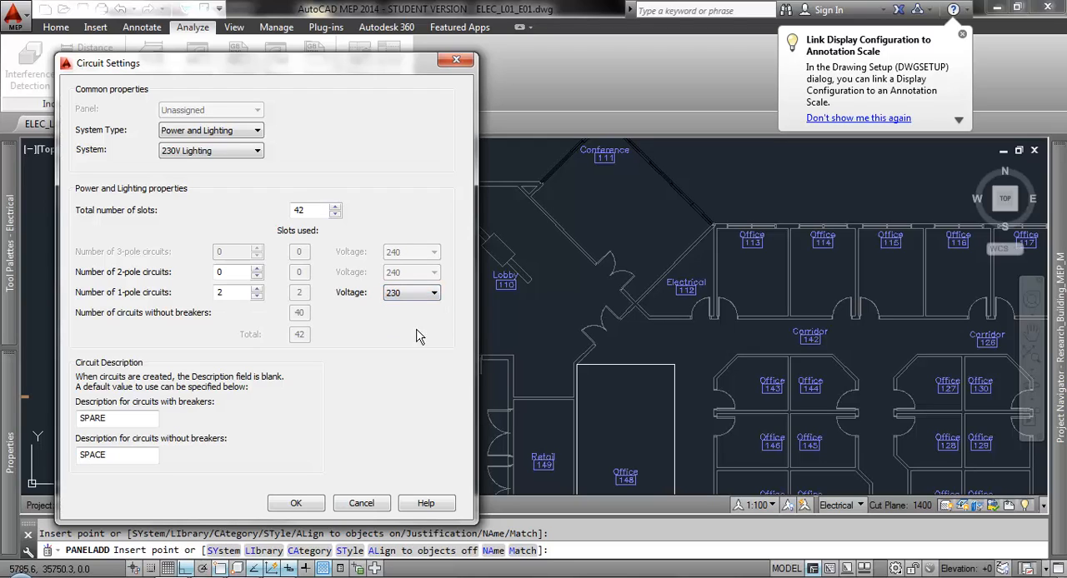
mouse_move(333, 415)
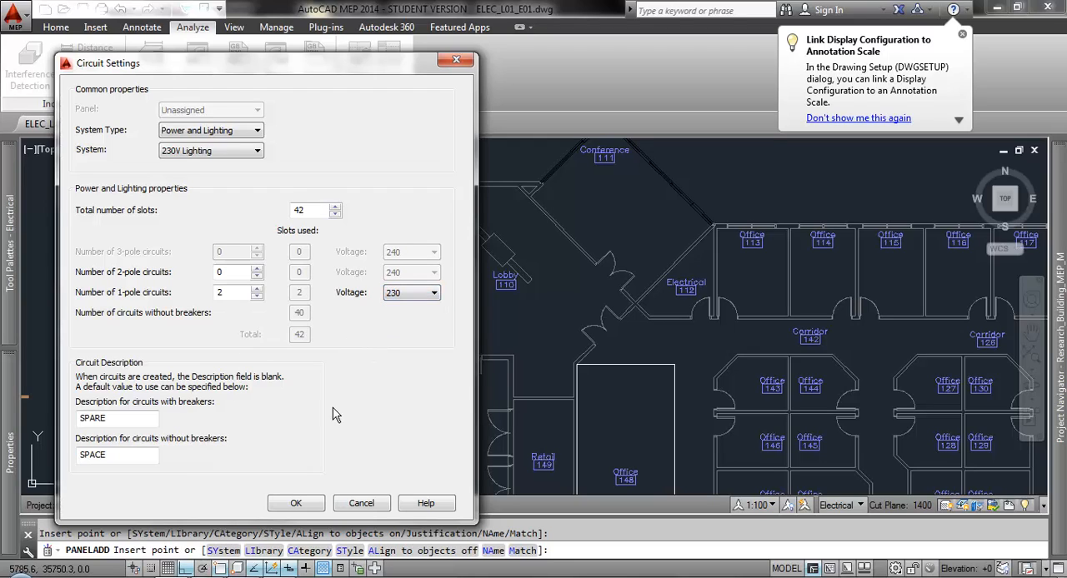
left_click(297, 503)
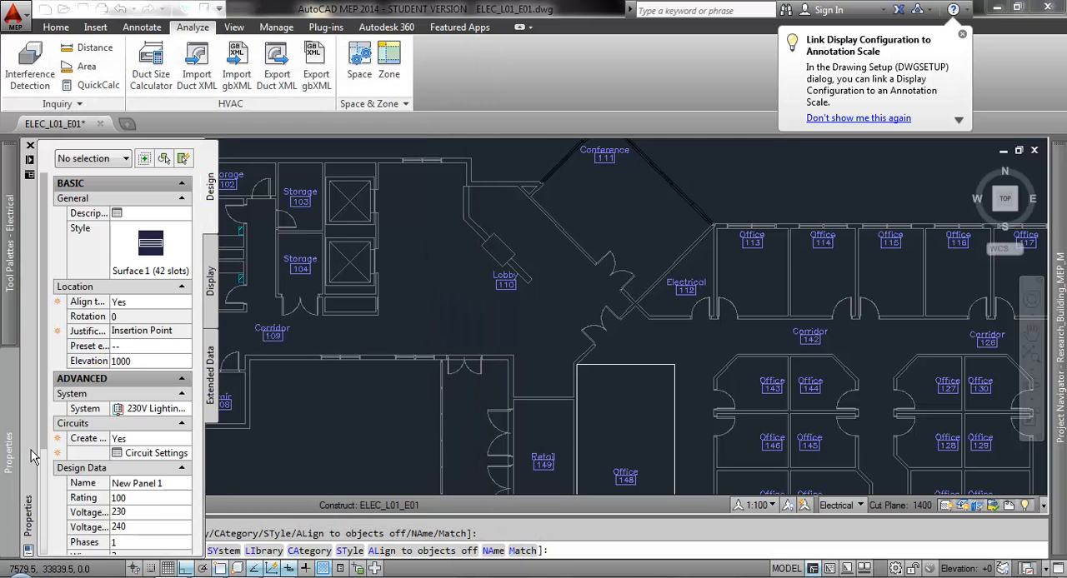
- Rename 'New Panel 1' to HP under Design Data and review the panel type choices
scroll("down", 3)
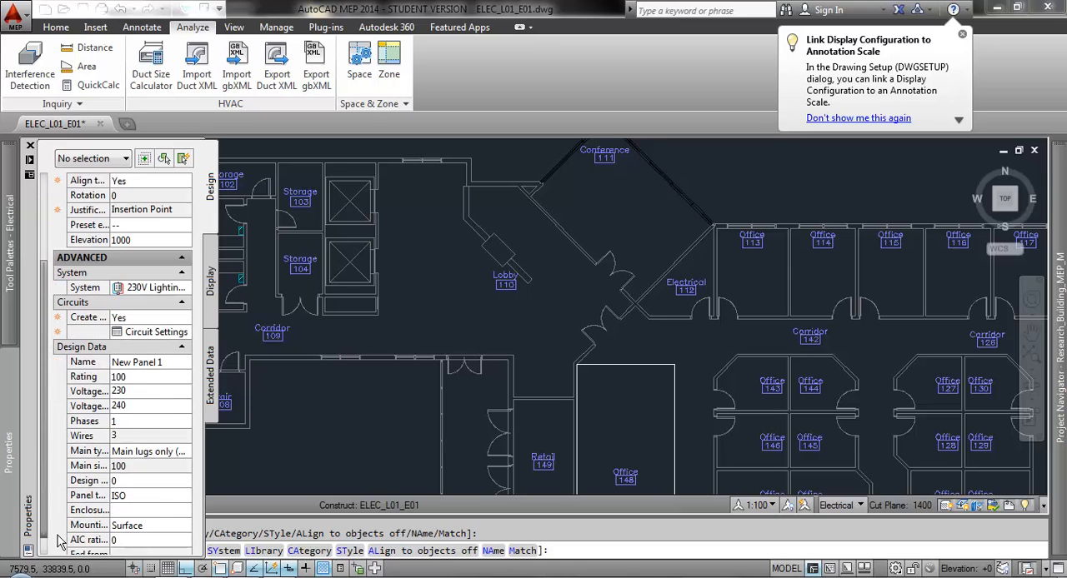
left_click(137, 347)
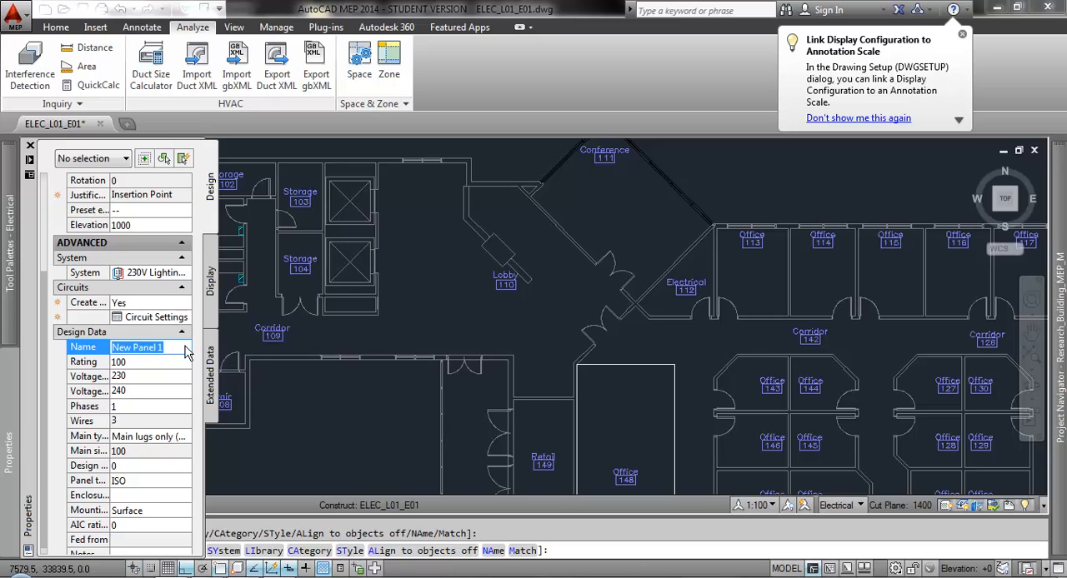
type("H")
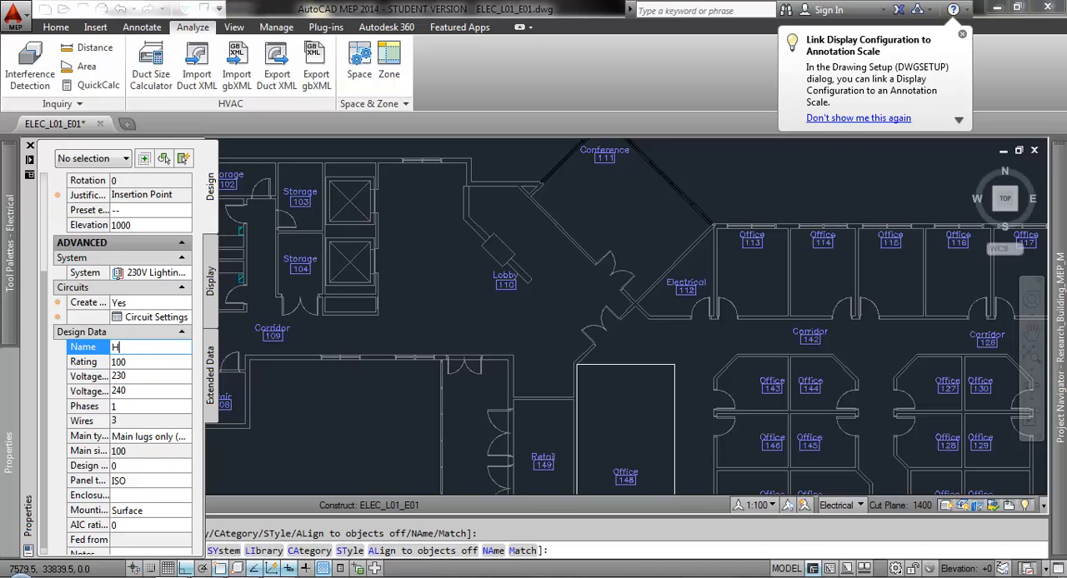
type("P")
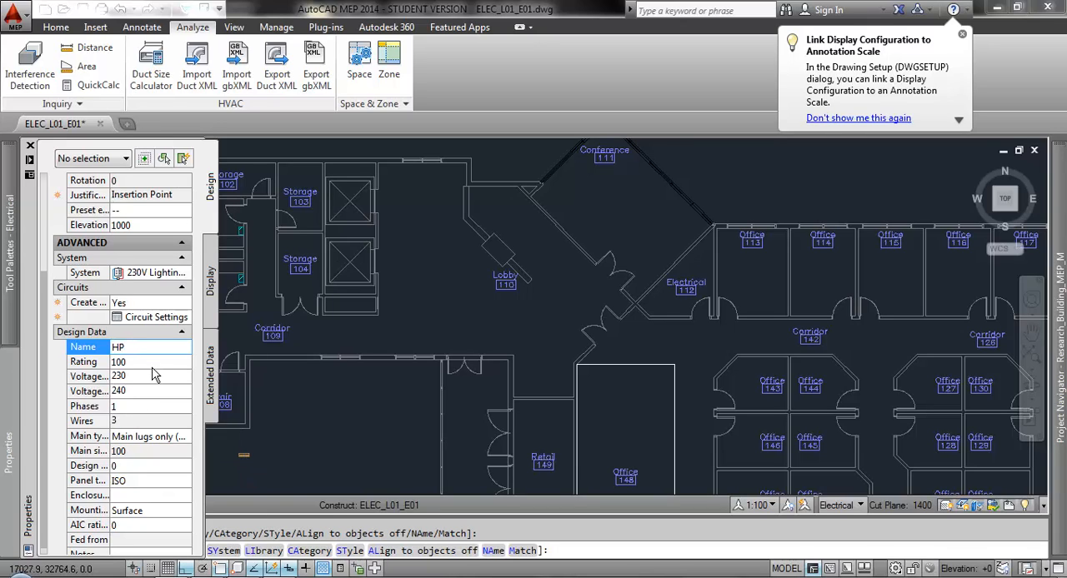
mouse_move(153, 393)
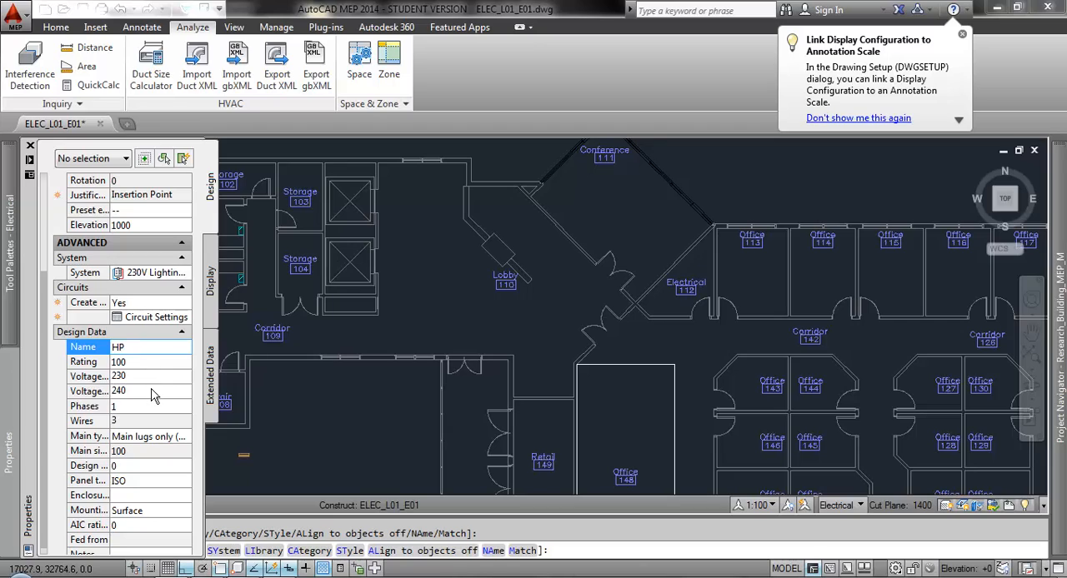
mouse_move(153, 396)
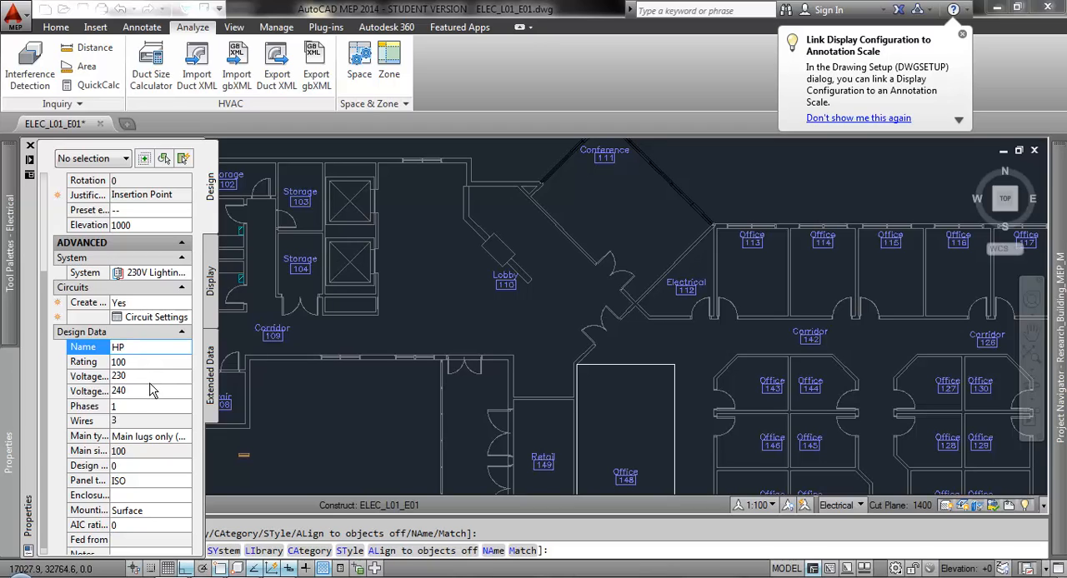
mouse_move(139, 406)
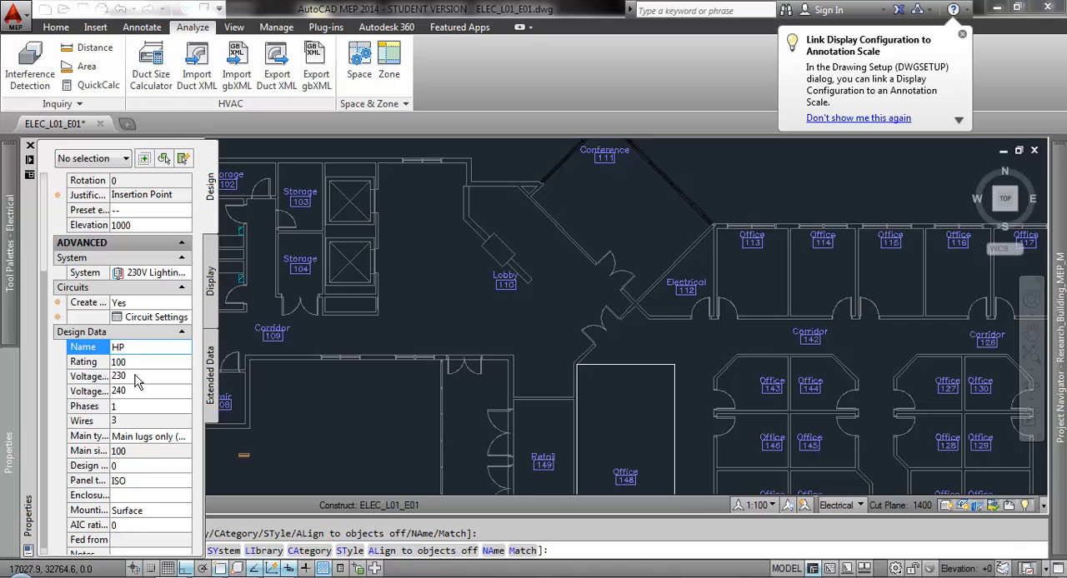
mouse_move(137, 416)
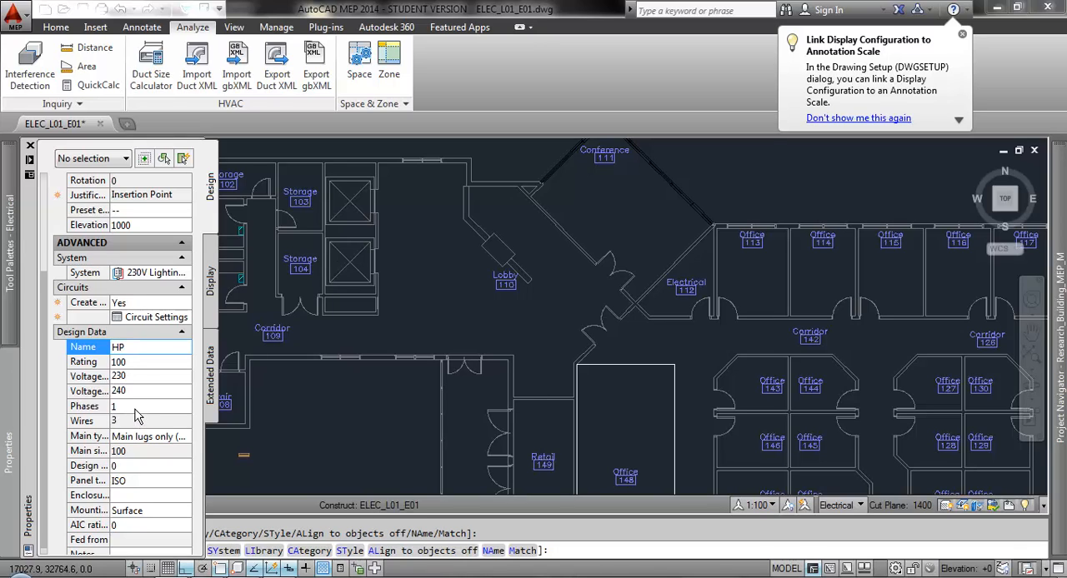
left_click(130, 480)
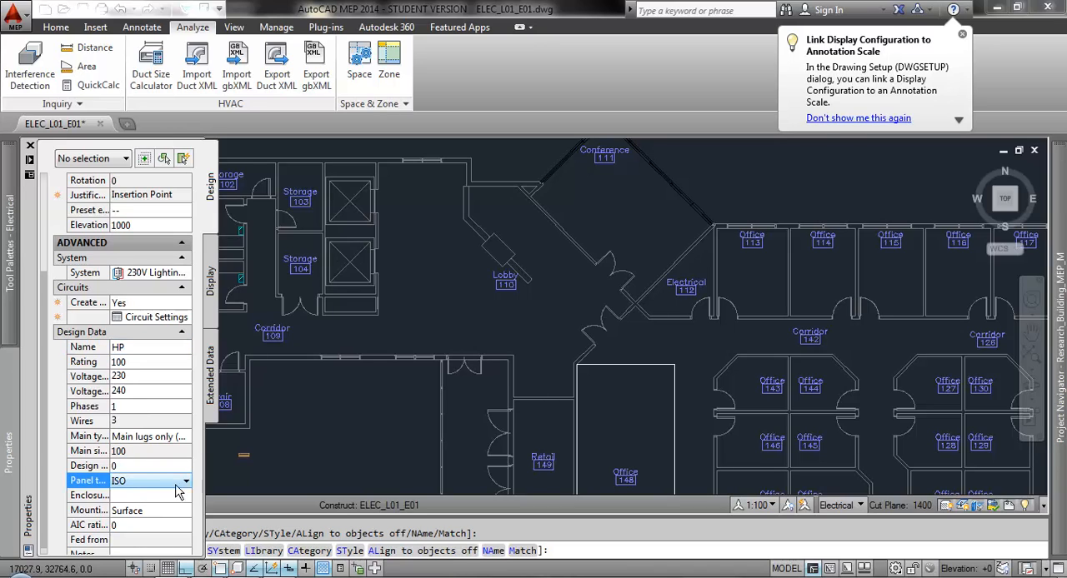
mouse_move(133, 499)
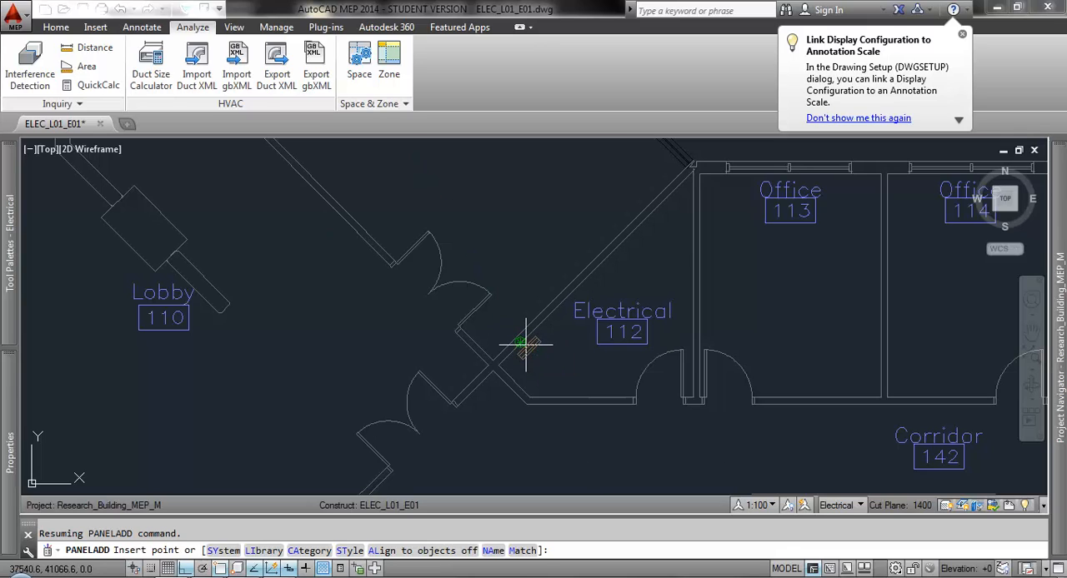
mouse_move(523, 332)
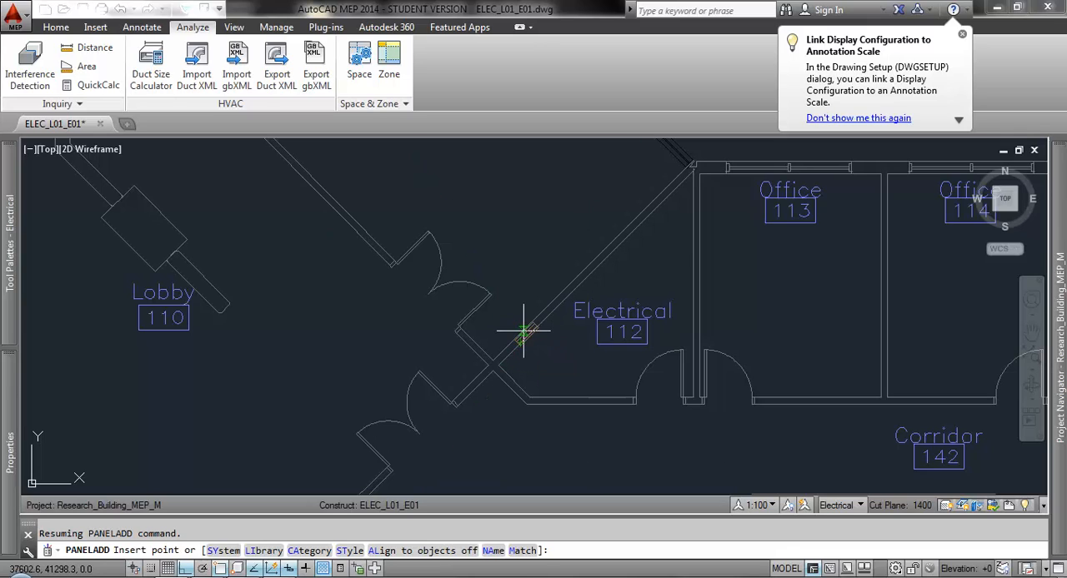
mouse_move(520, 342)
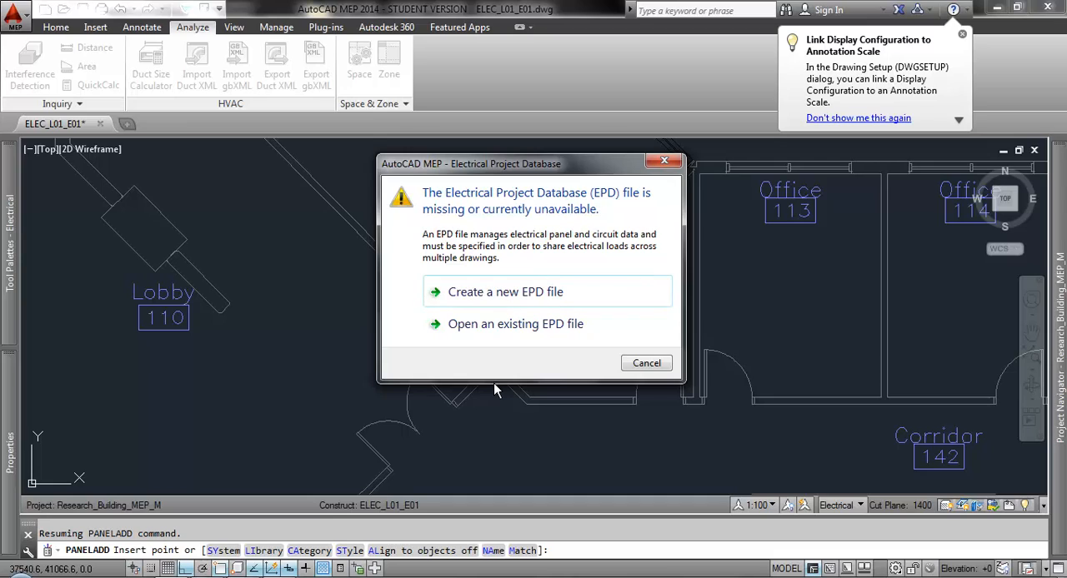
mouse_move(518, 315)
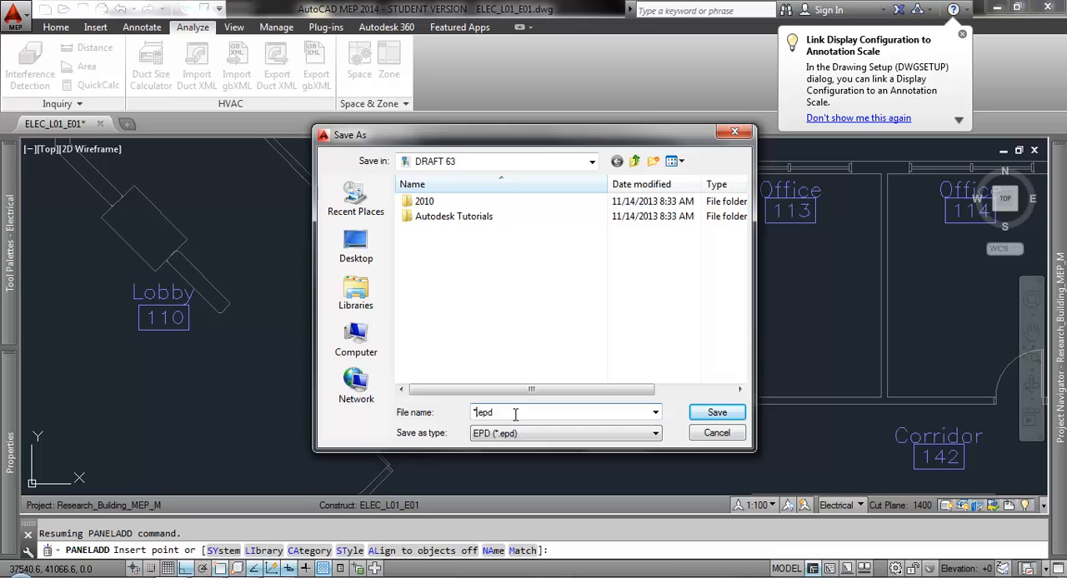
- Save the new electrical project database as Sample.epd
type("*Sample")
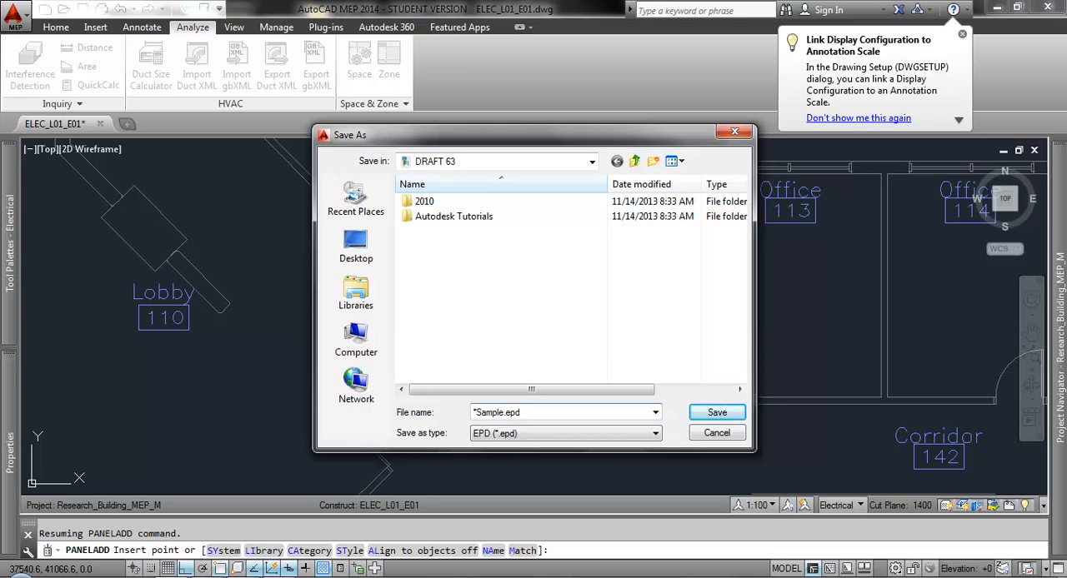
left_click(516, 414)
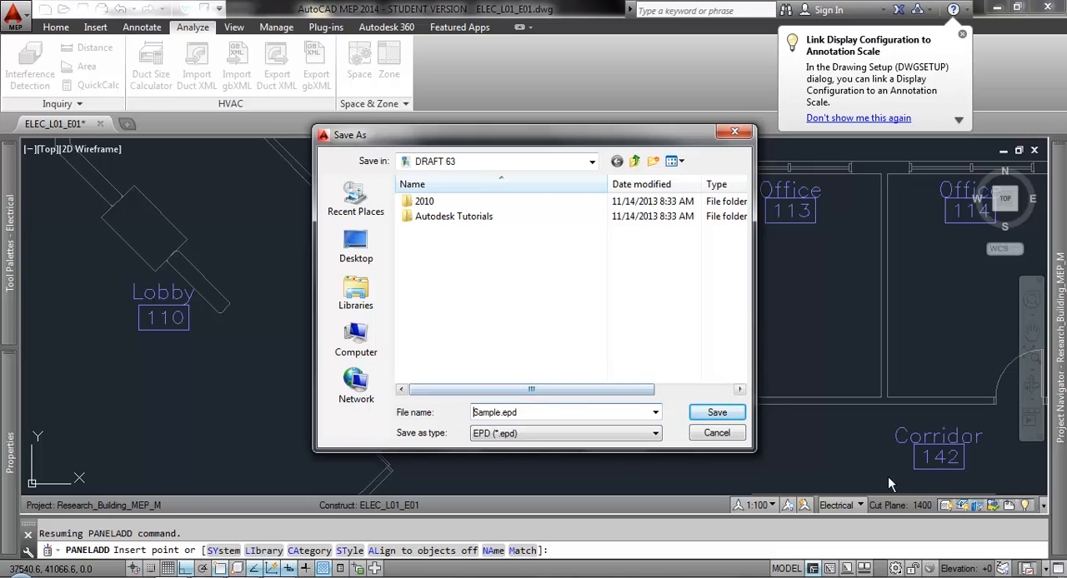
left_click(715, 434)
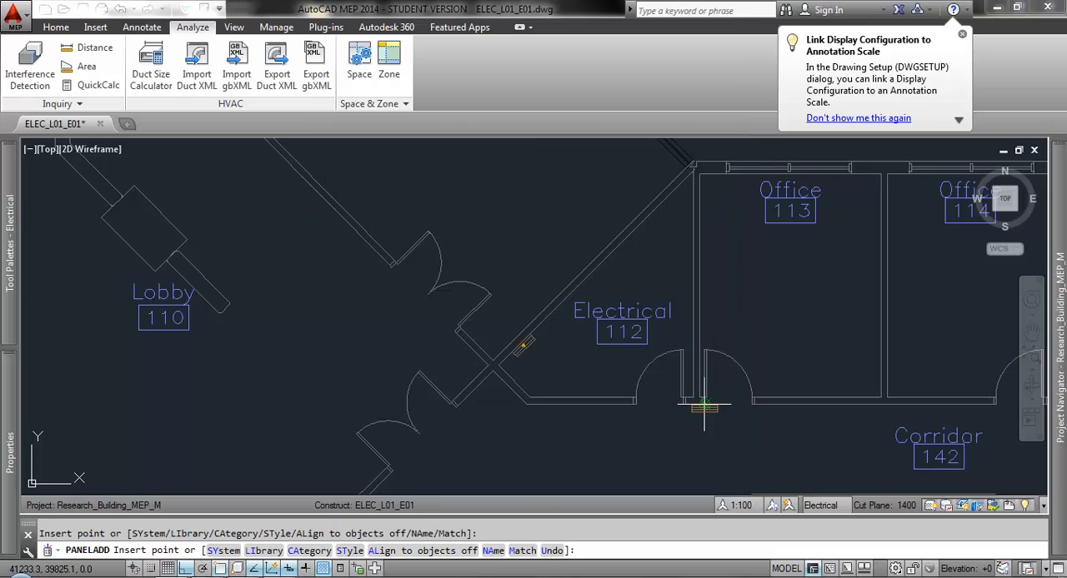
mouse_move(704, 408)
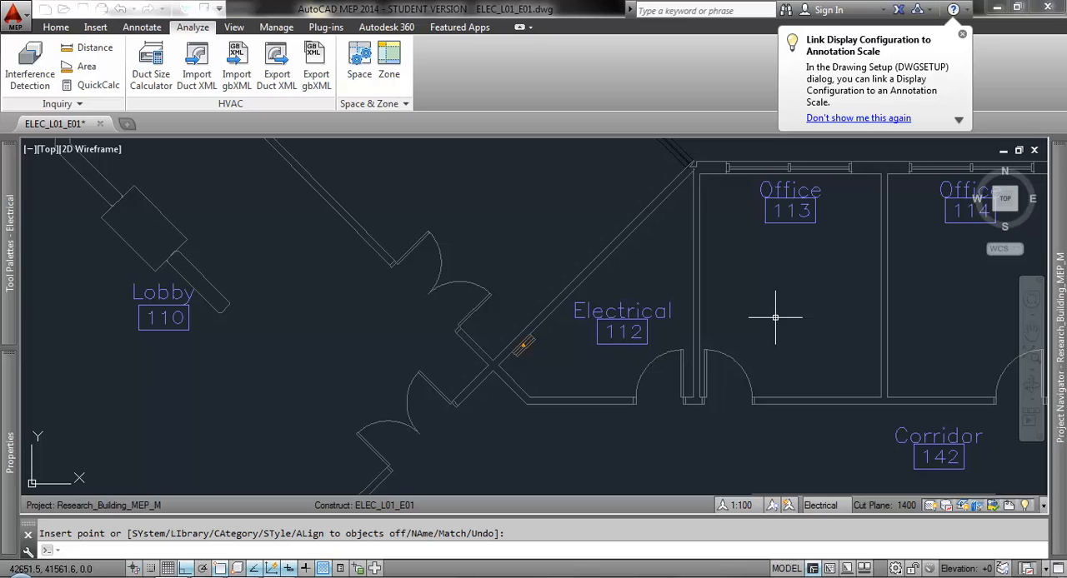
mouse_move(377, 370)
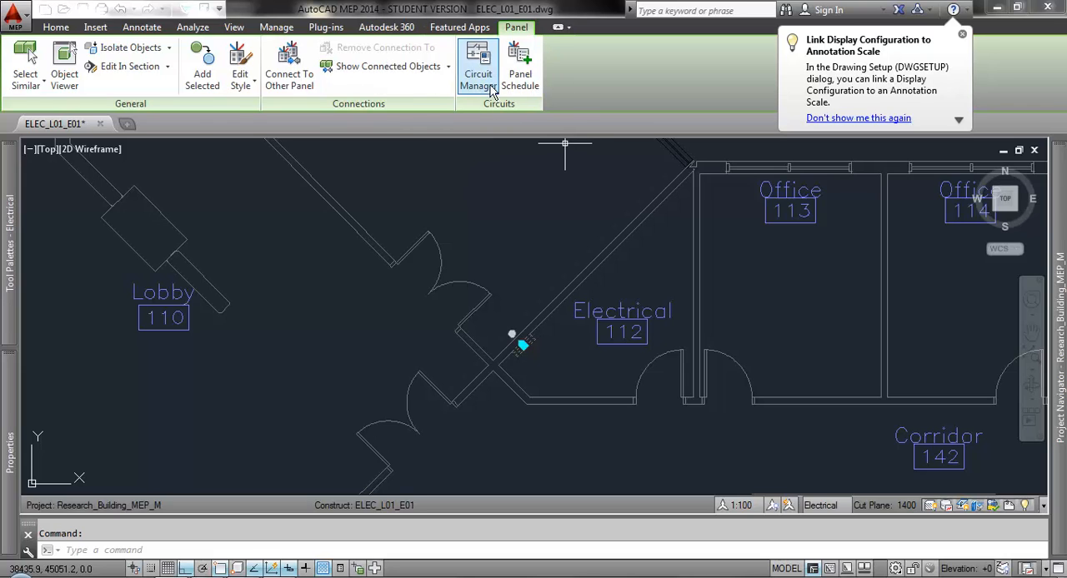
- Show panel HP in Circuit Manager with its Power and Lighting circuits expanded
left_click(477, 67)
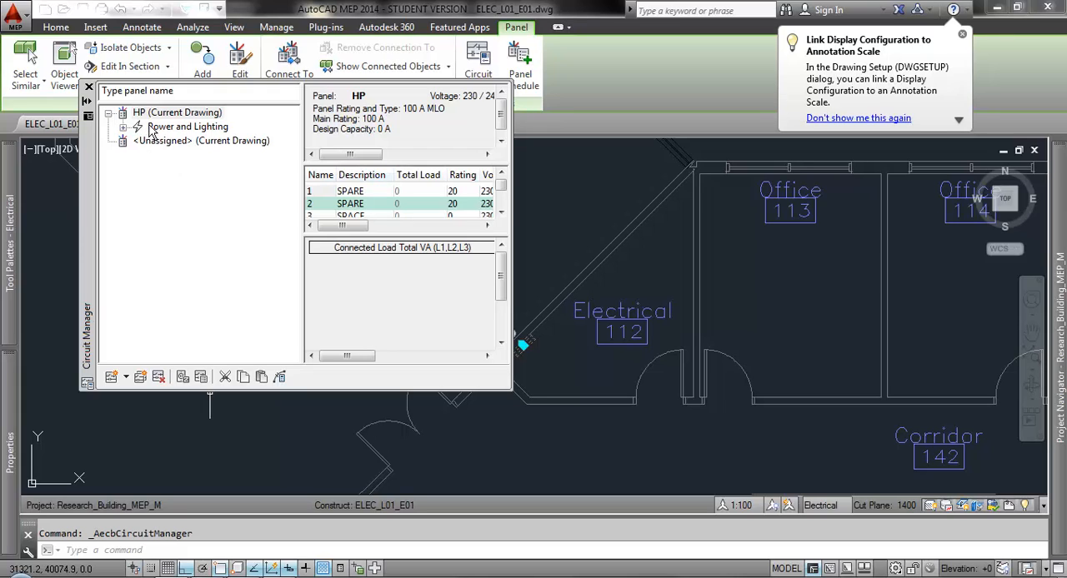
mouse_move(180, 130)
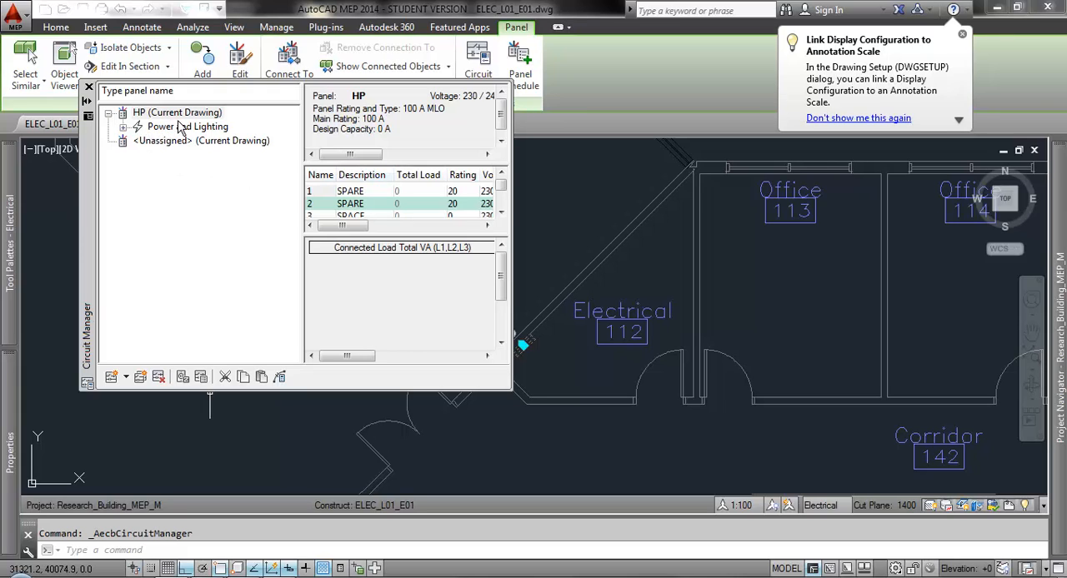
left_click(177, 111)
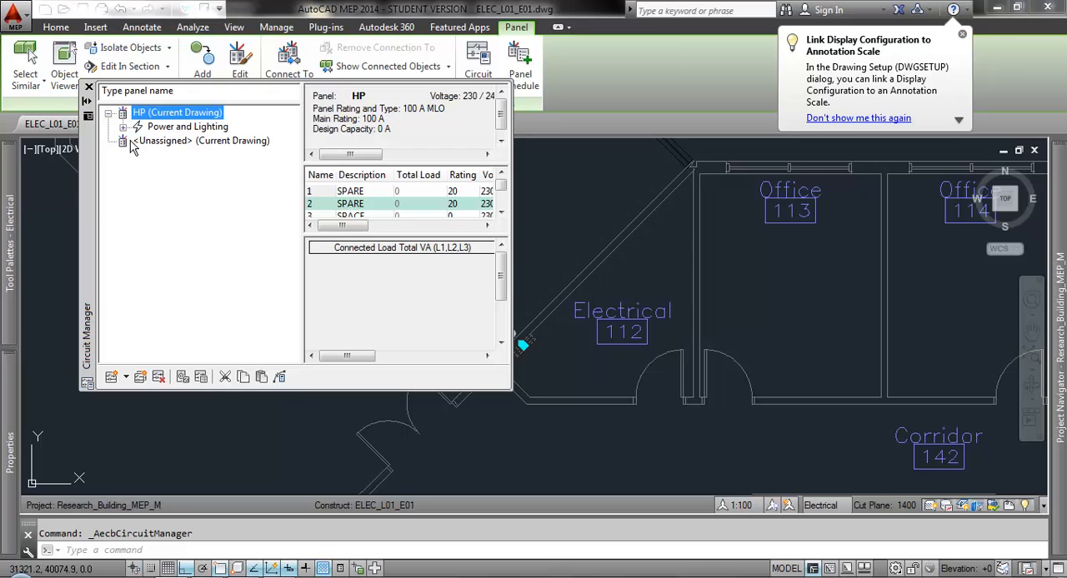
left_click(123, 127)
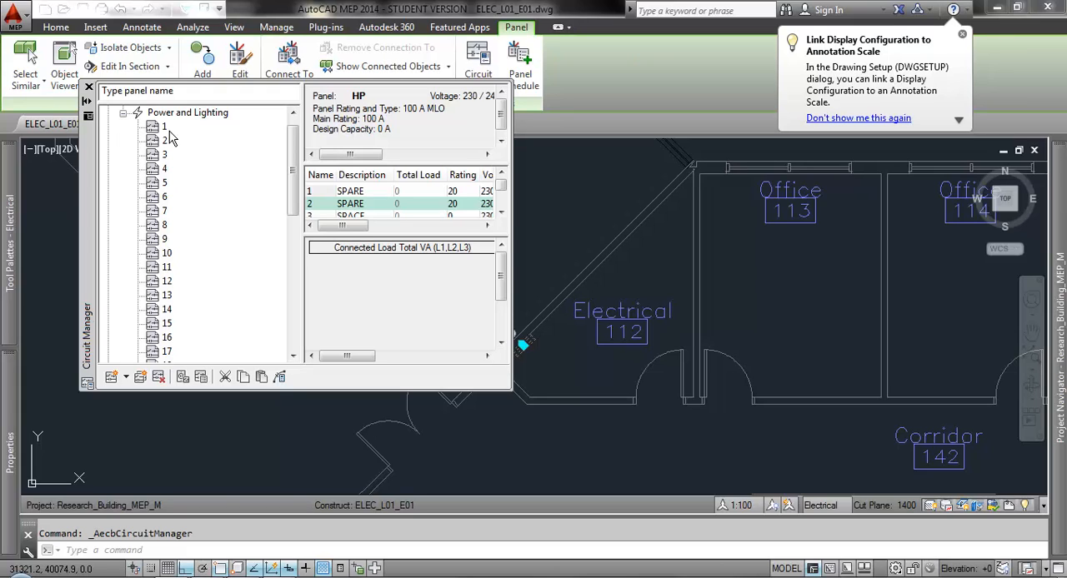
mouse_move(168, 143)
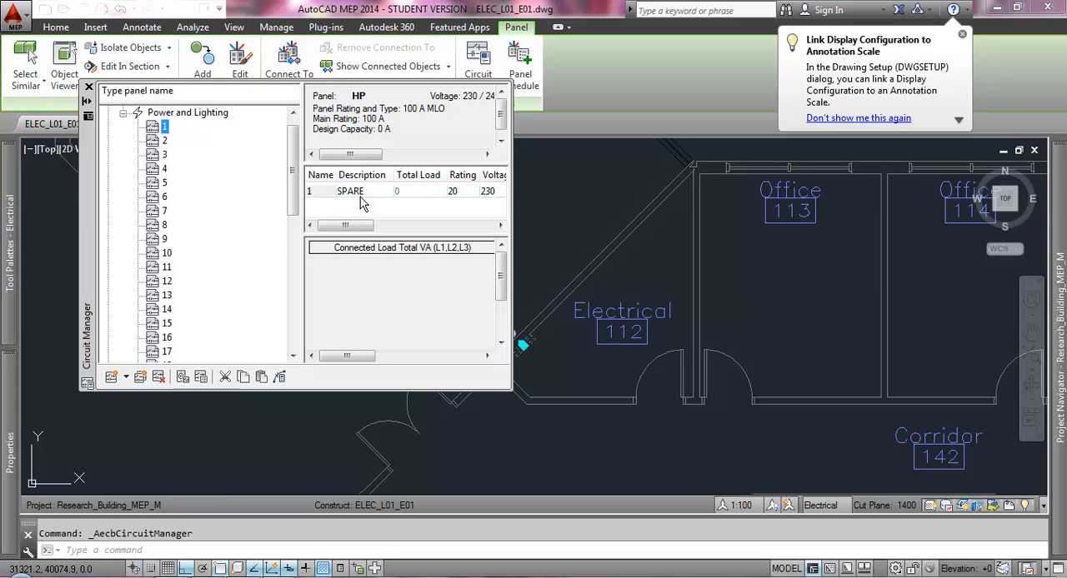
- Change circuit 1's description from SPARE to '01 Floor Compant Fl…'
double_click(350, 190)
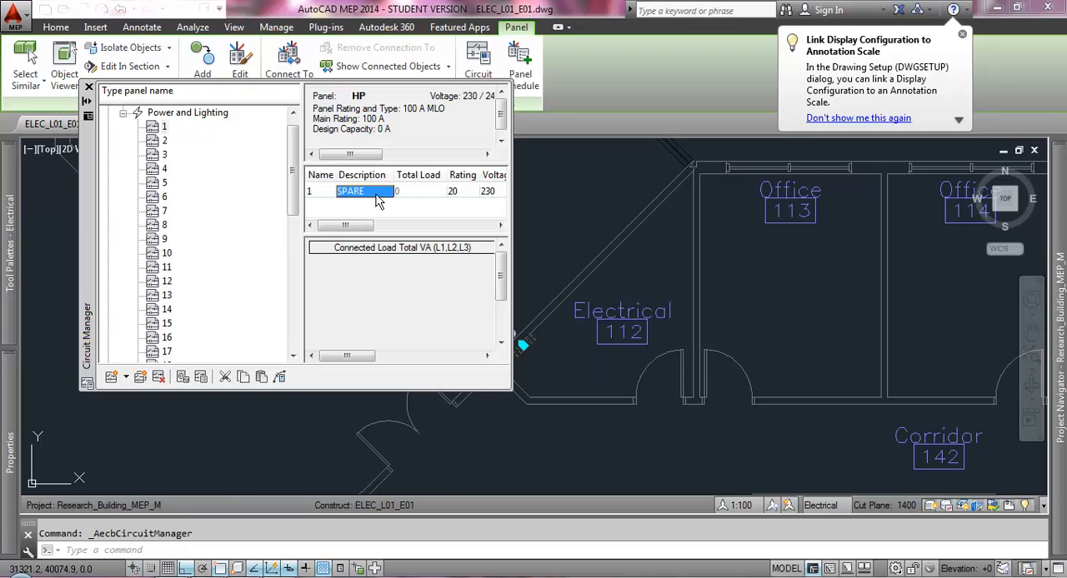
mouse_move(380, 207)
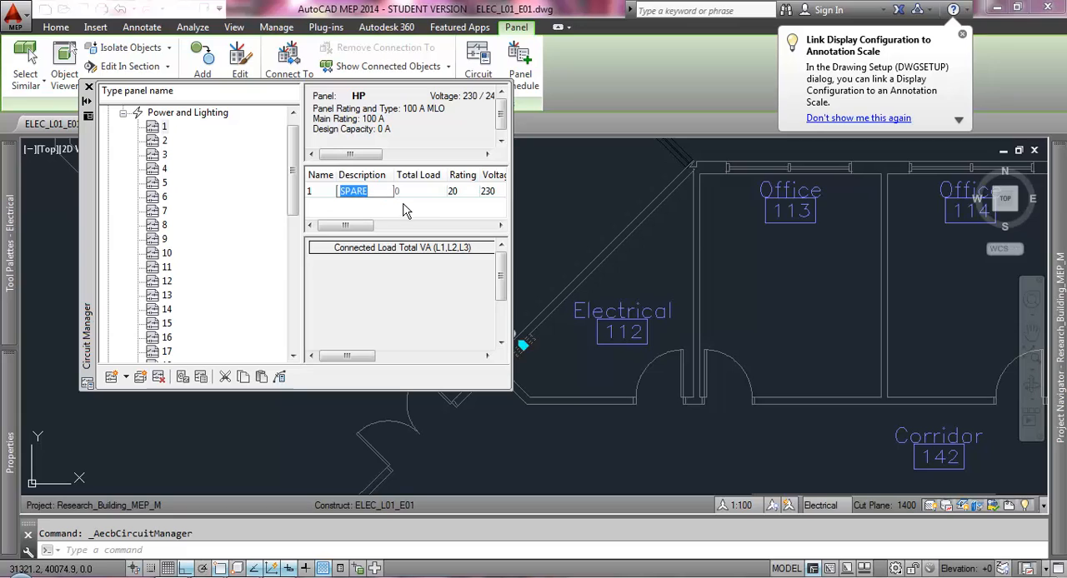
mouse_move(410, 216)
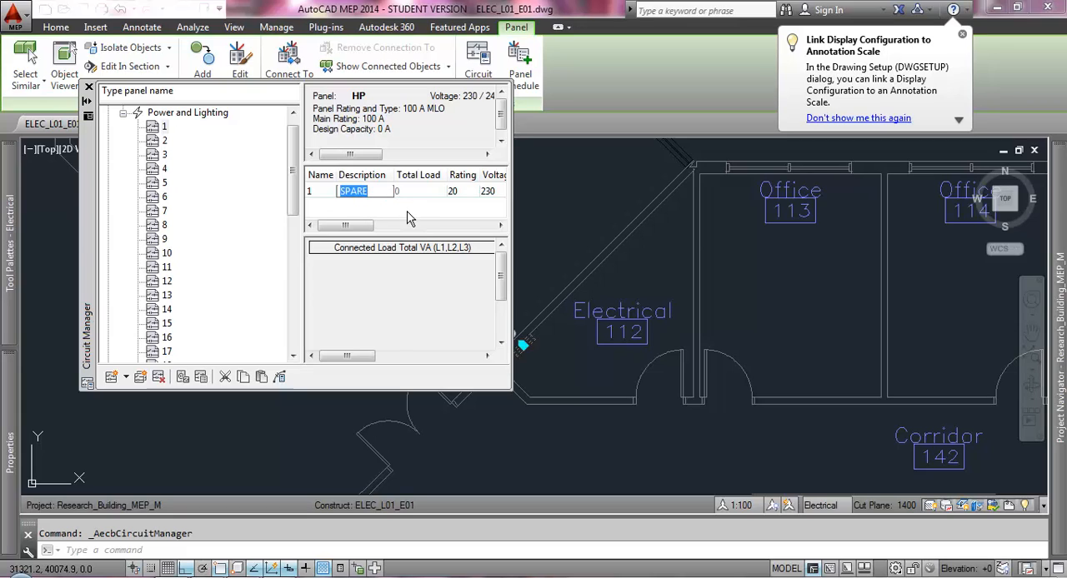
type("01 Flo")
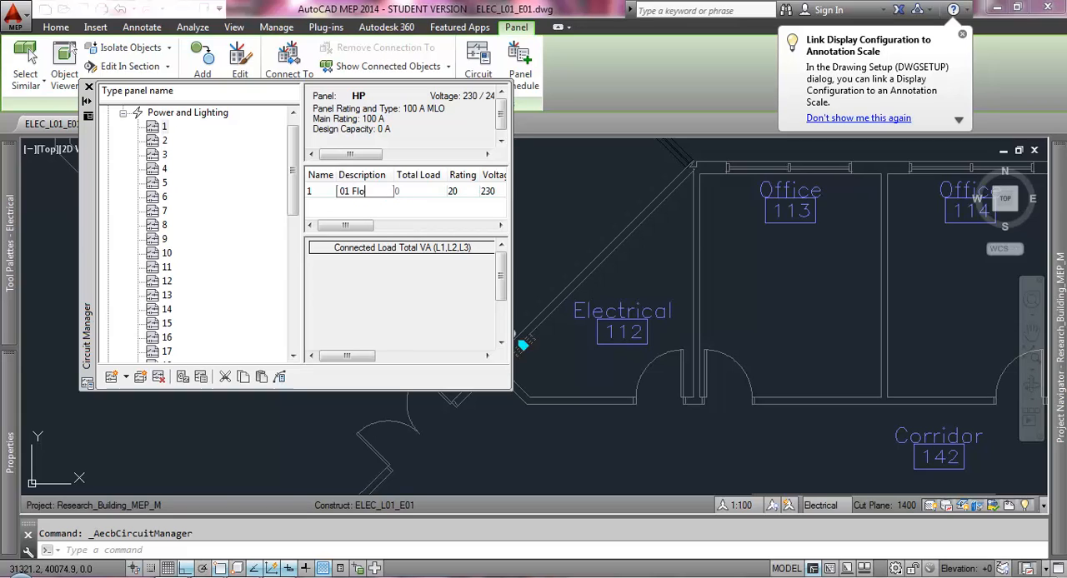
type("or:")
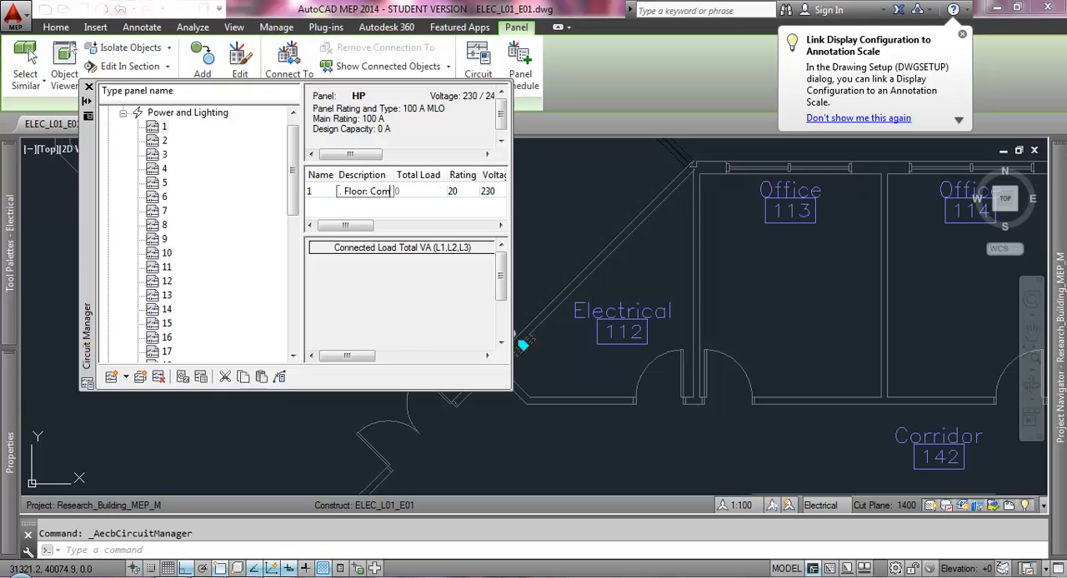
type("Compant Fl")
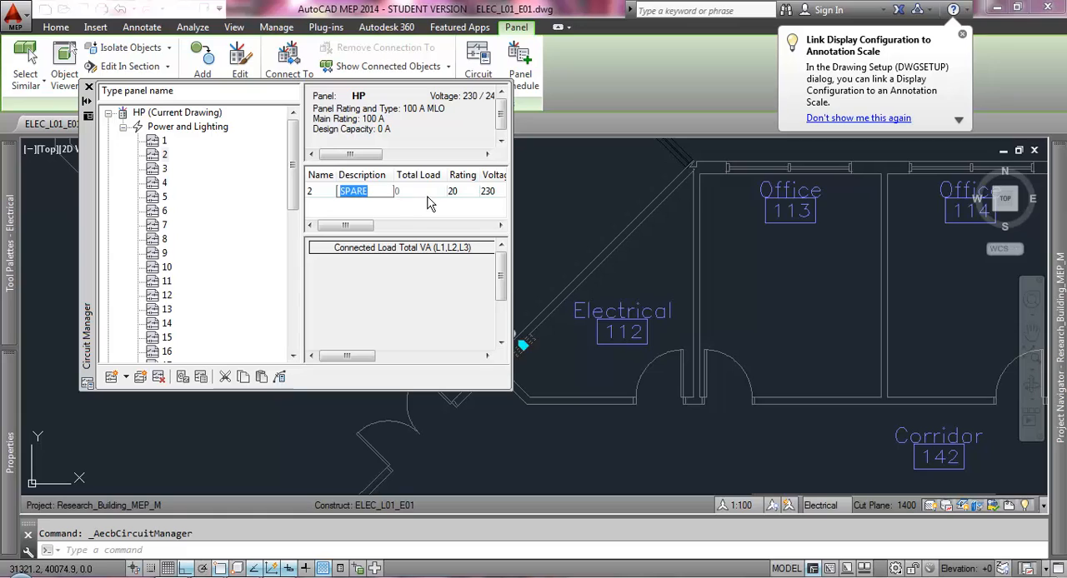
mouse_move(384, 218)
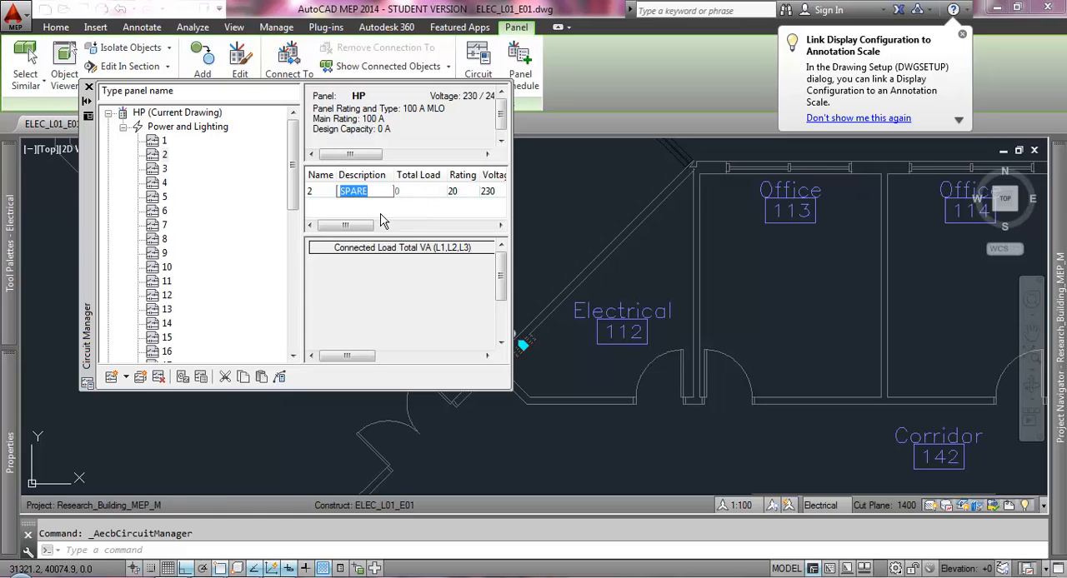
- Change circuit 2's description from SPARE to an '01 Floor' description
type("01 Floor: Lo...")
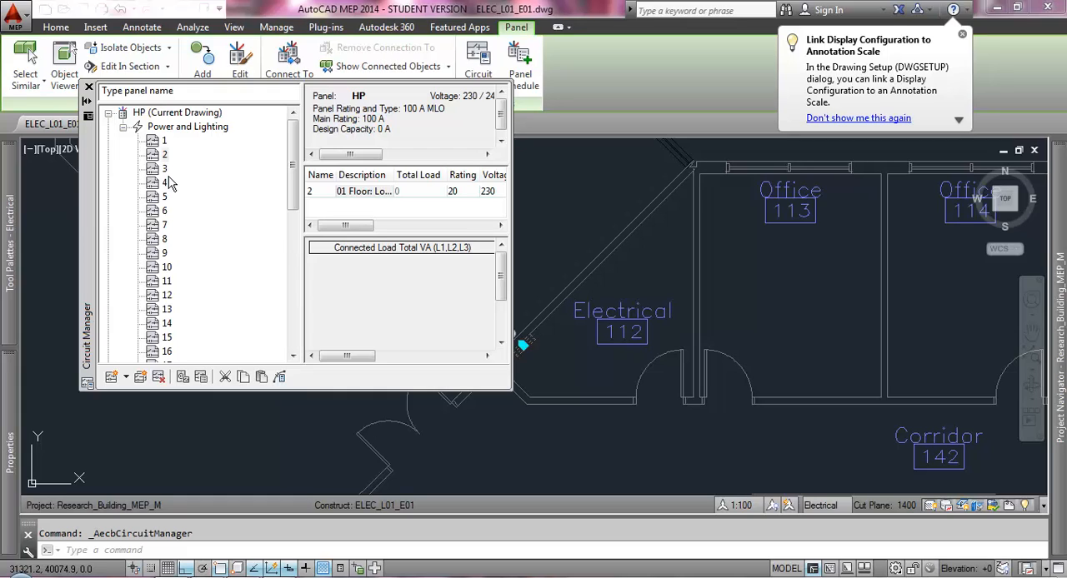
- Change circuit 3's description from SPACE to '01 Floor: Cove' in Circuit Manager
left_click(163, 167)
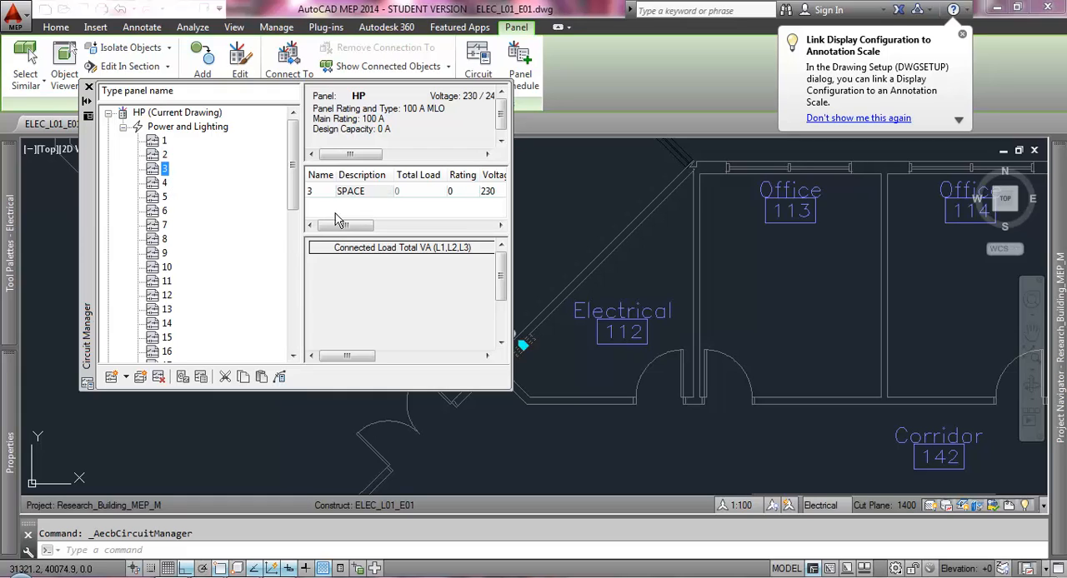
double_click(350, 190)
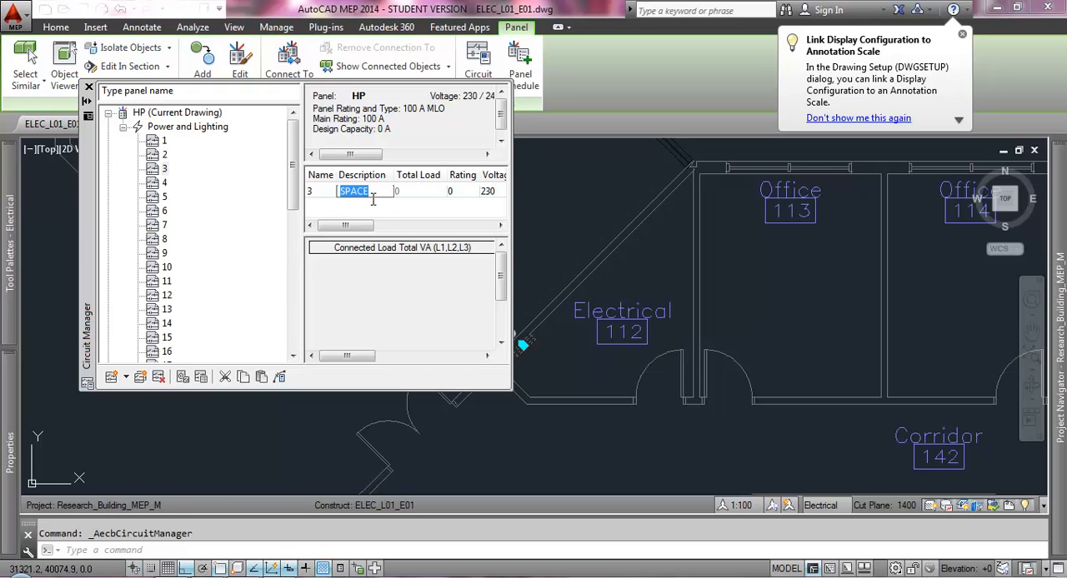
type("01 Floor:")
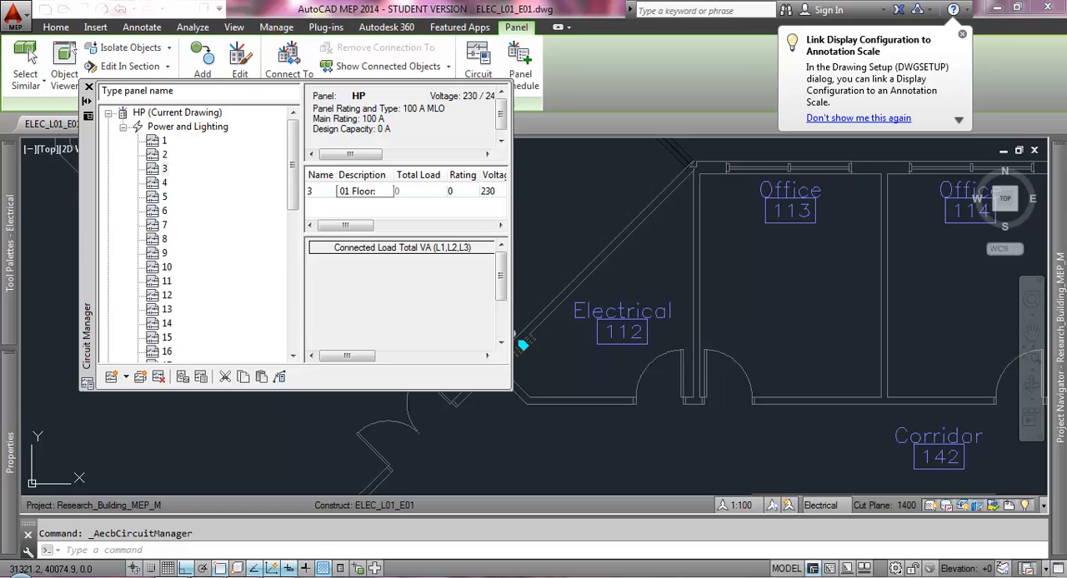
type("Floor: Cove")
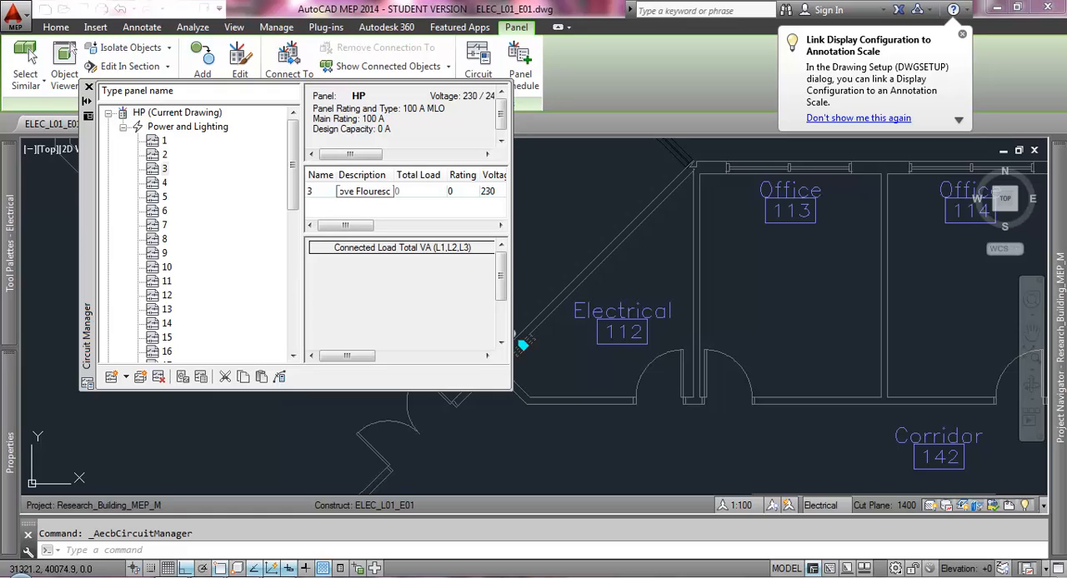
double_click(364, 190)
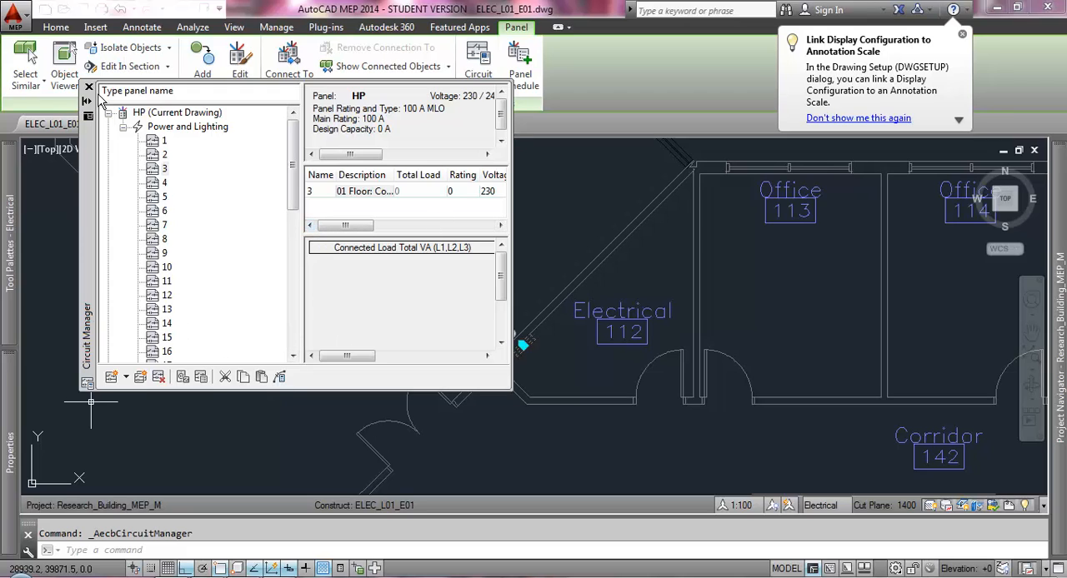
mouse_move(89, 100)
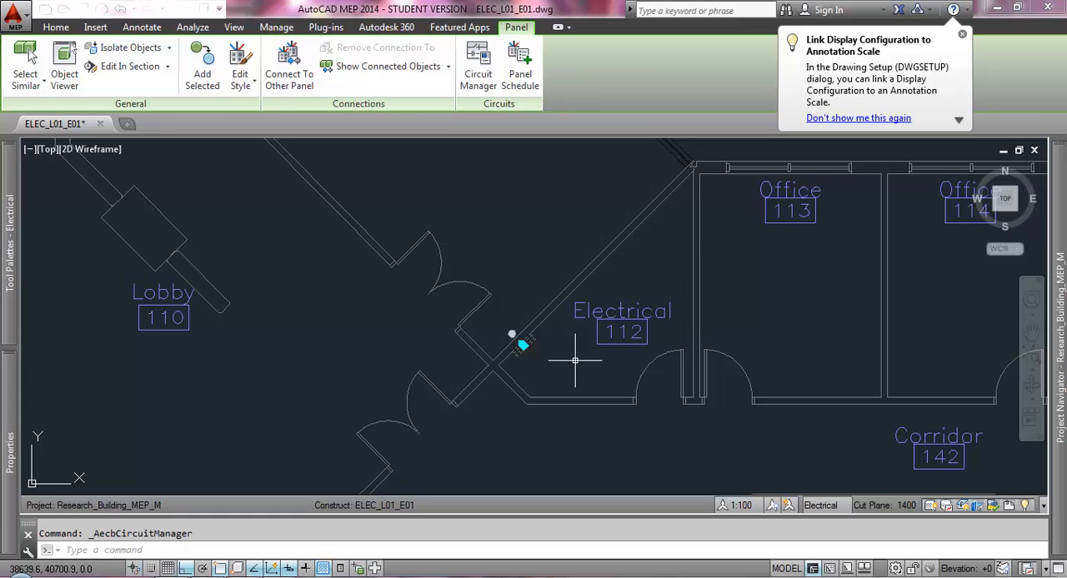
mouse_move(598, 373)
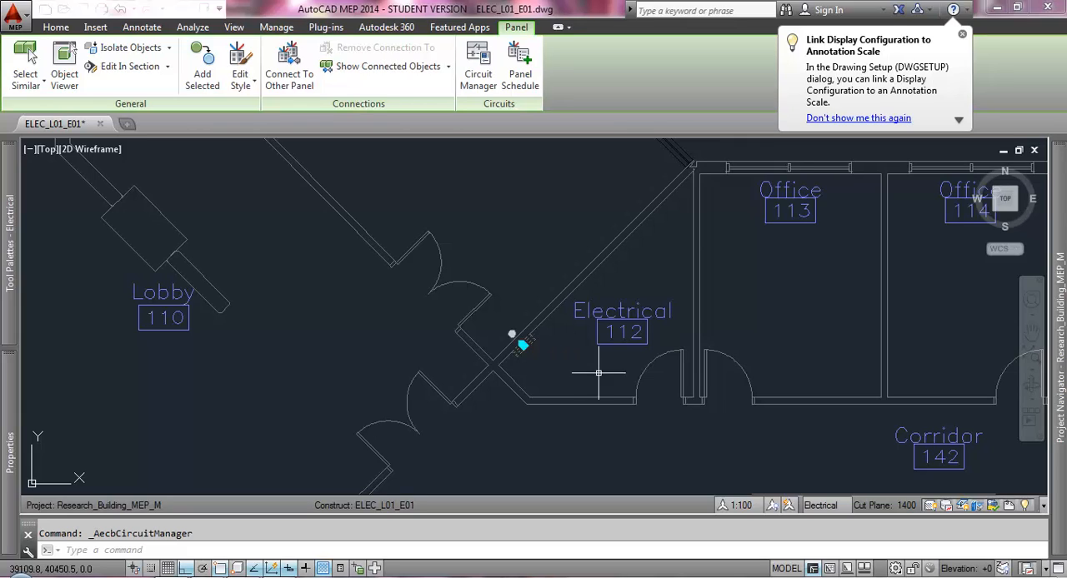
mouse_move(630, 387)
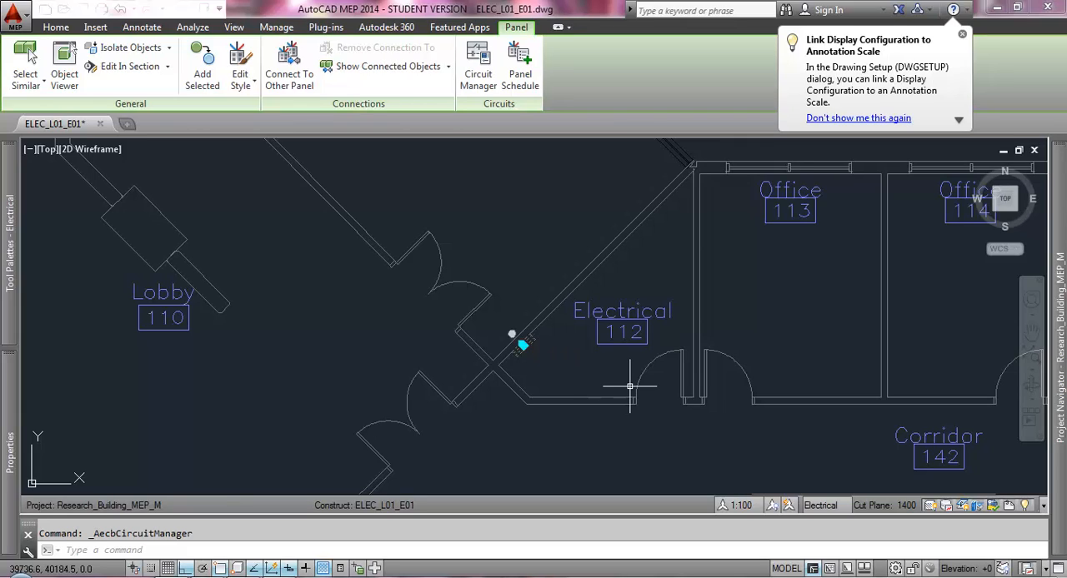
mouse_move(630, 387)
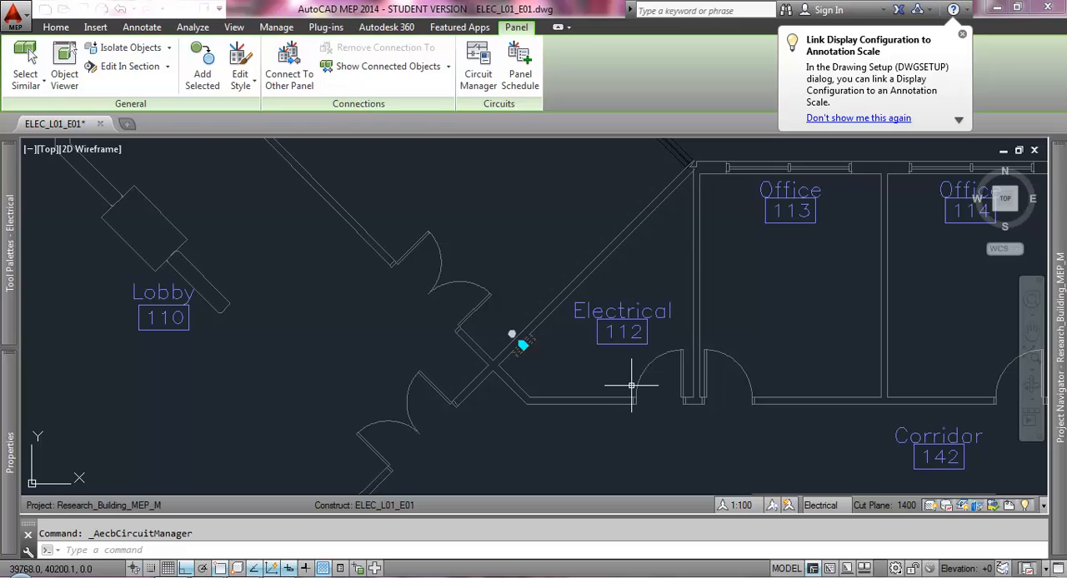
mouse_move(630, 370)
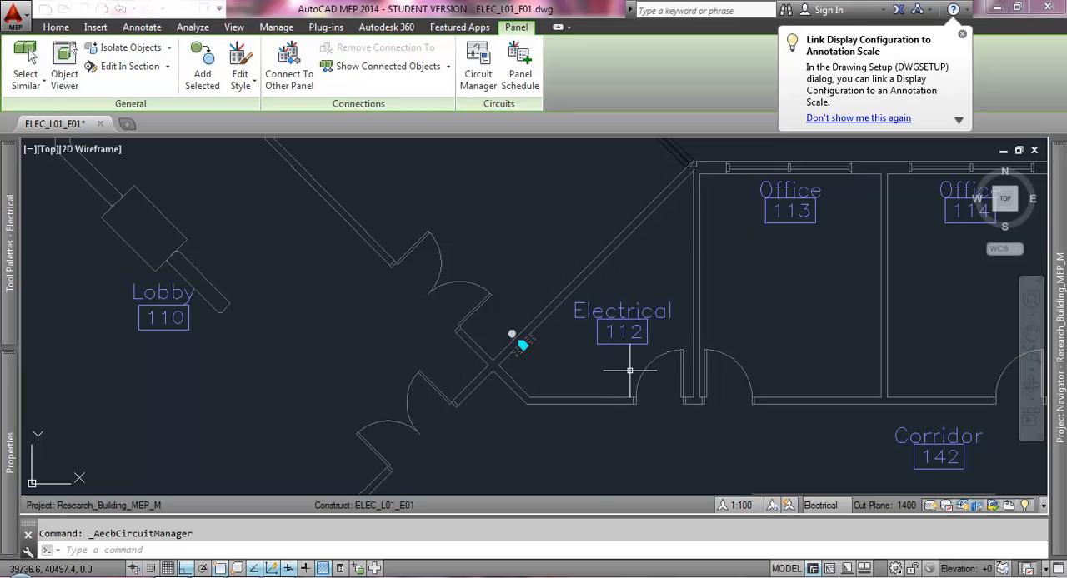